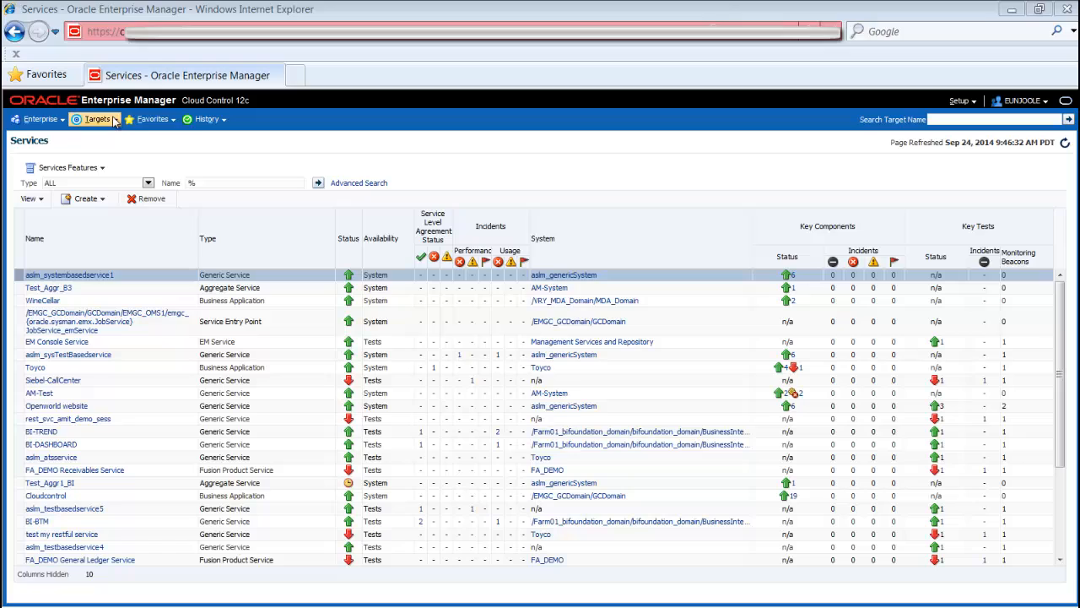
# Go to the Services page and bring up the Create options for a new generic service.
pyautogui.click(96, 119)
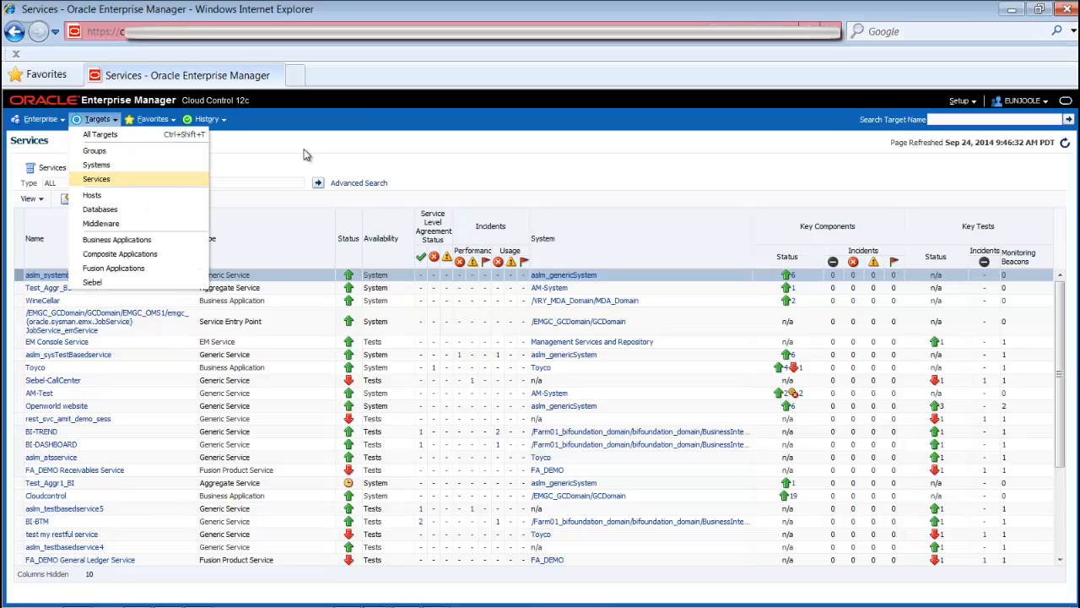
pyautogui.click(272, 146)
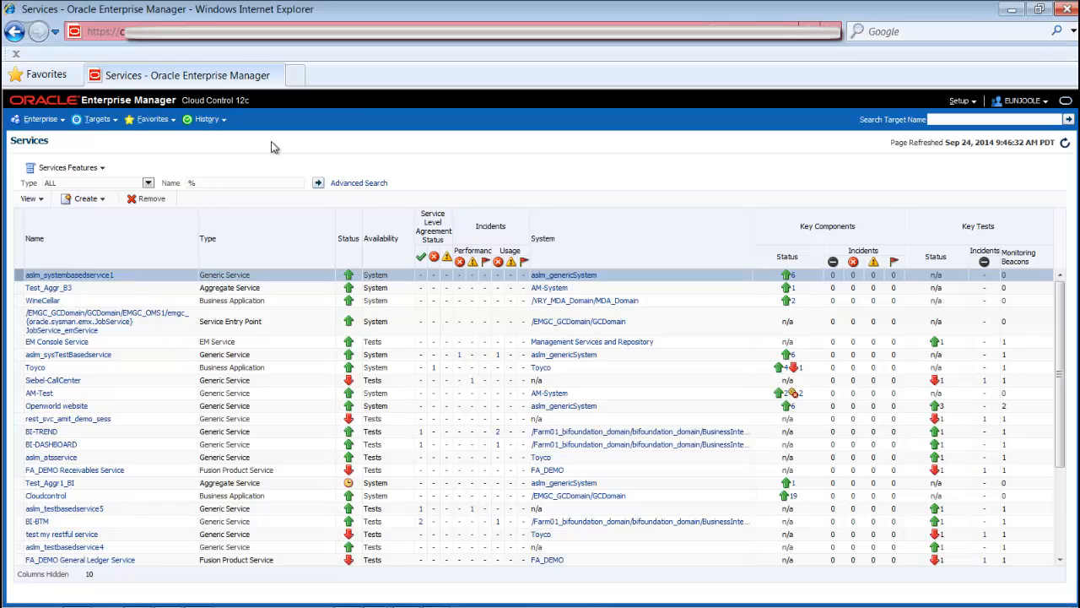
pyautogui.click(84, 199)
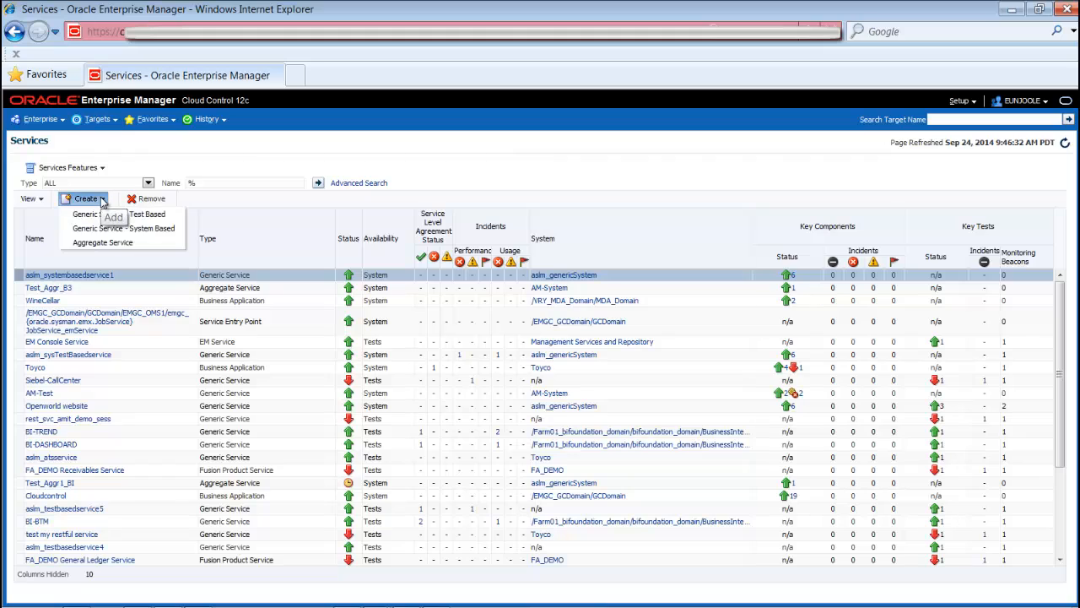
pyautogui.moveTo(119, 214)
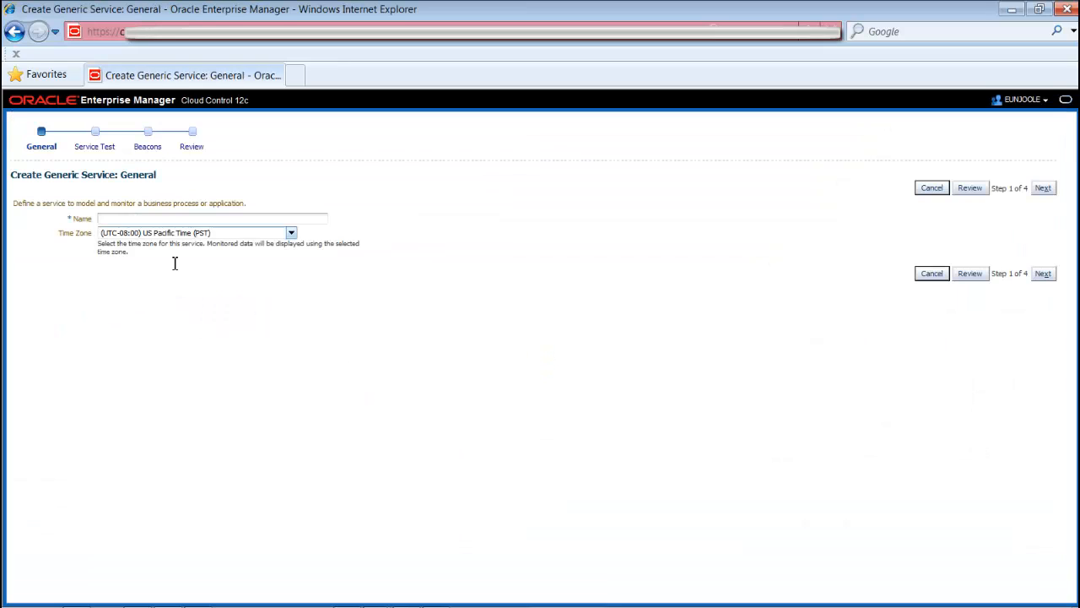
pyautogui.moveTo(306, 338)
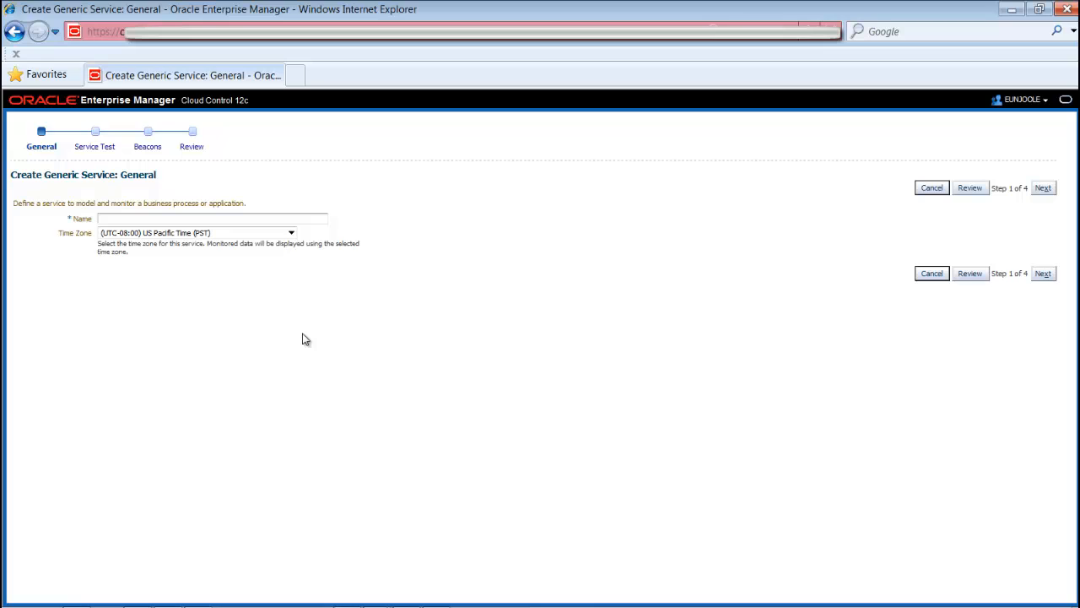
pyautogui.moveTo(292, 231)
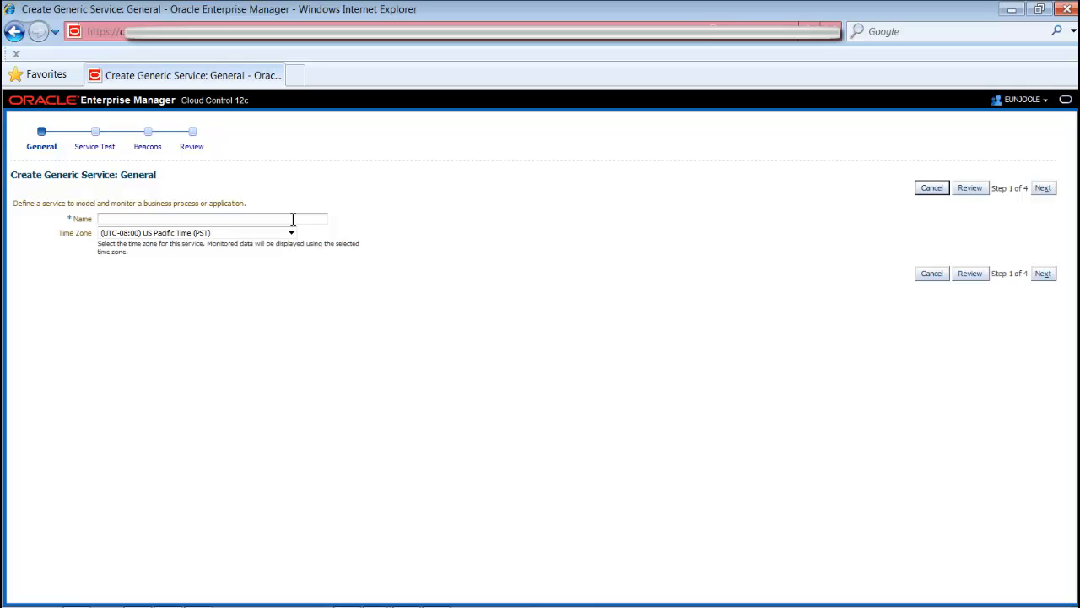
# Name the service BI-SLM in US Pacific time and continue to the Service Test step.
pyautogui.write('BI-SL')
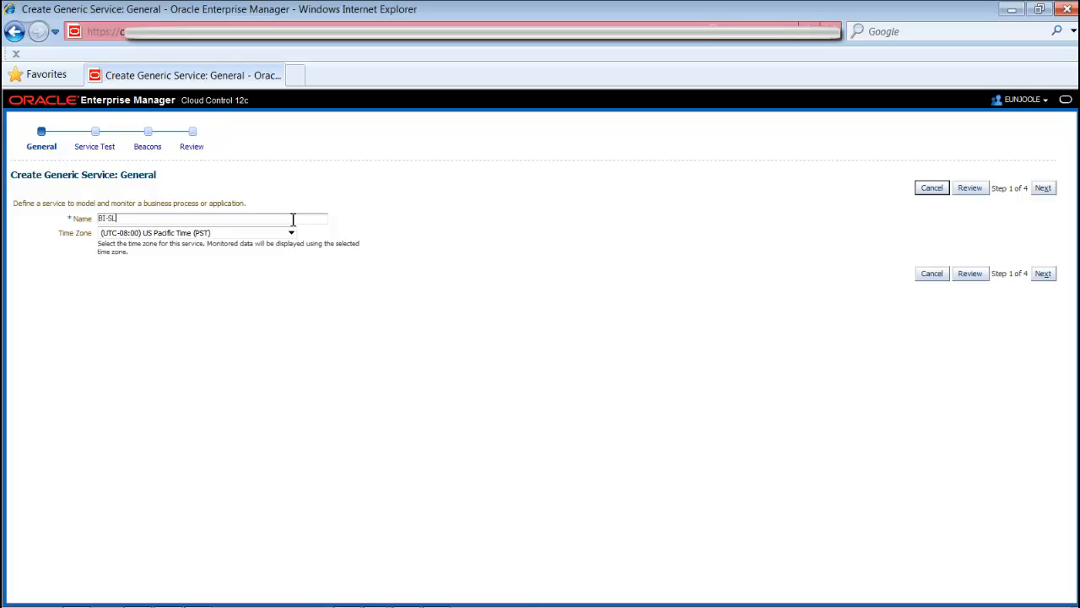
pyautogui.write('M')
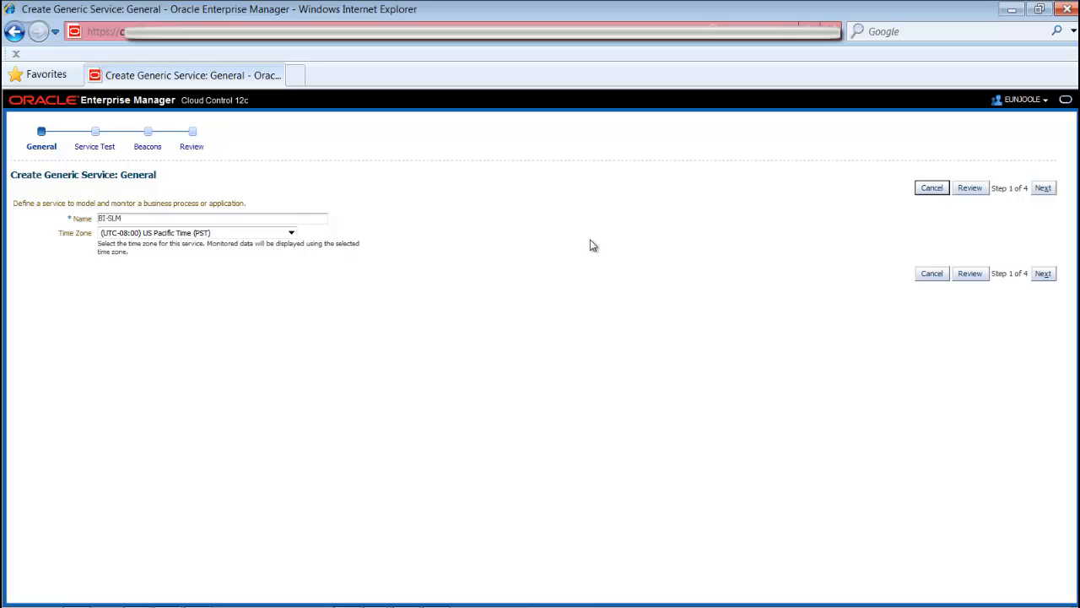
pyautogui.click(1042, 187)
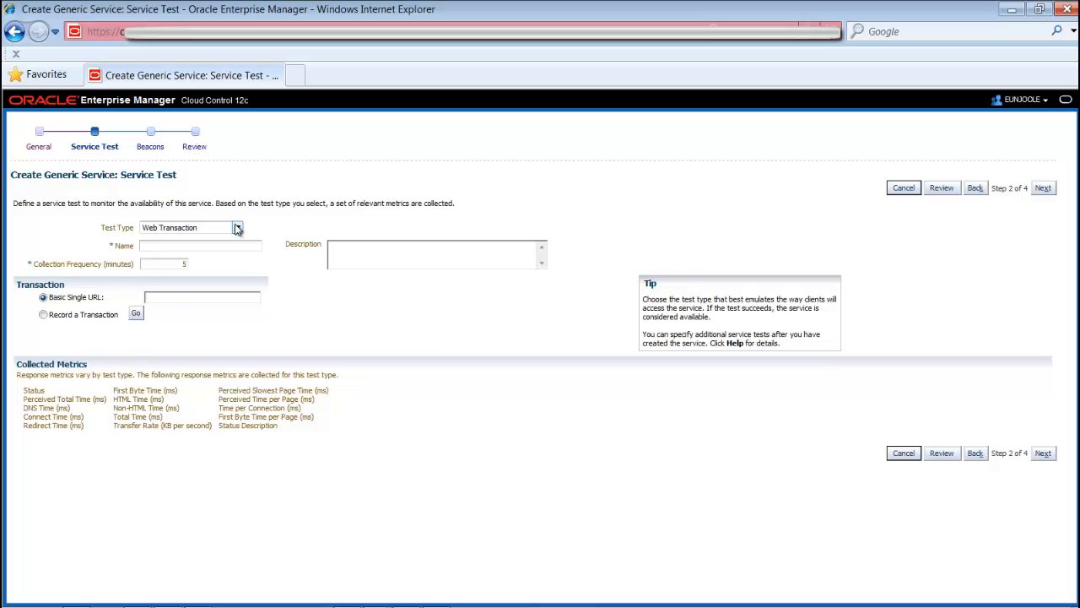
# Make the service test an ATS Transaction named BI-SLM.
pyautogui.click(237, 228)
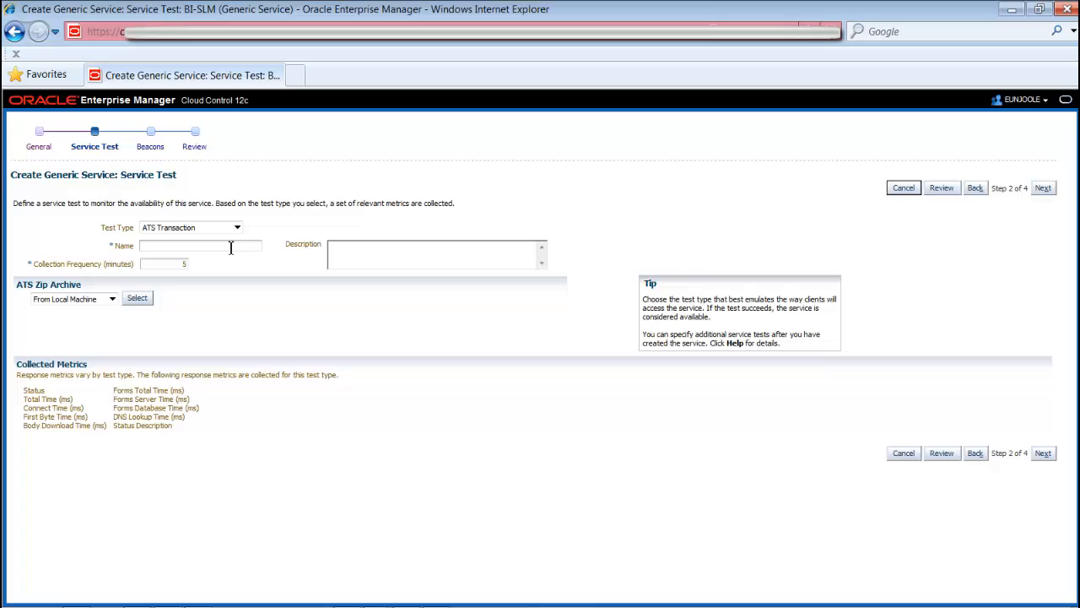
pyautogui.write('BI-SLM')
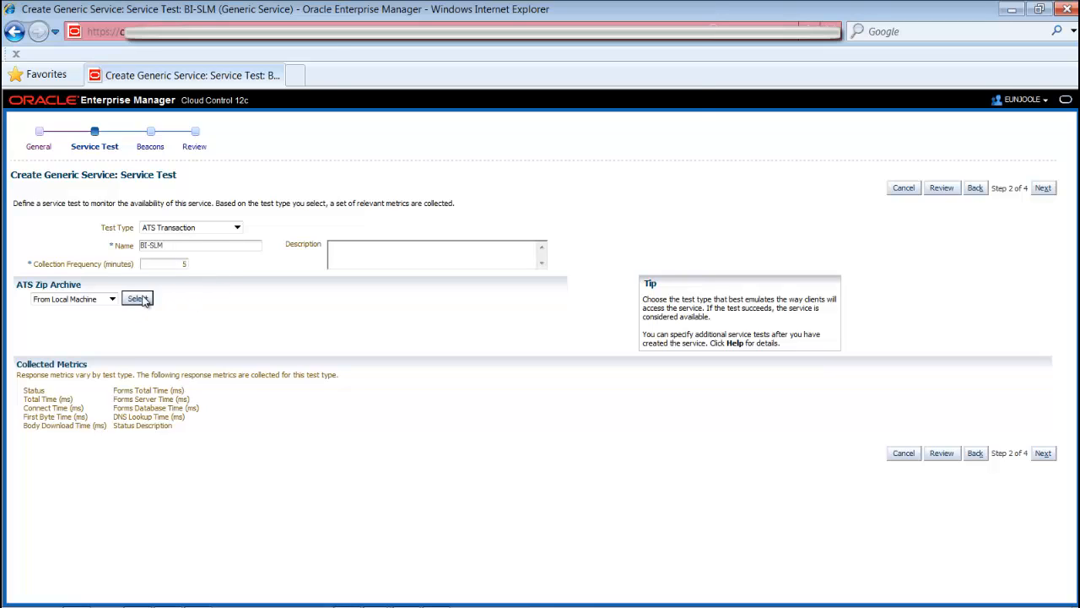
# Upload the BI_BTM.zip ATS script bundle from the BI folder, showing its five script steps.
pyautogui.click(135, 298)
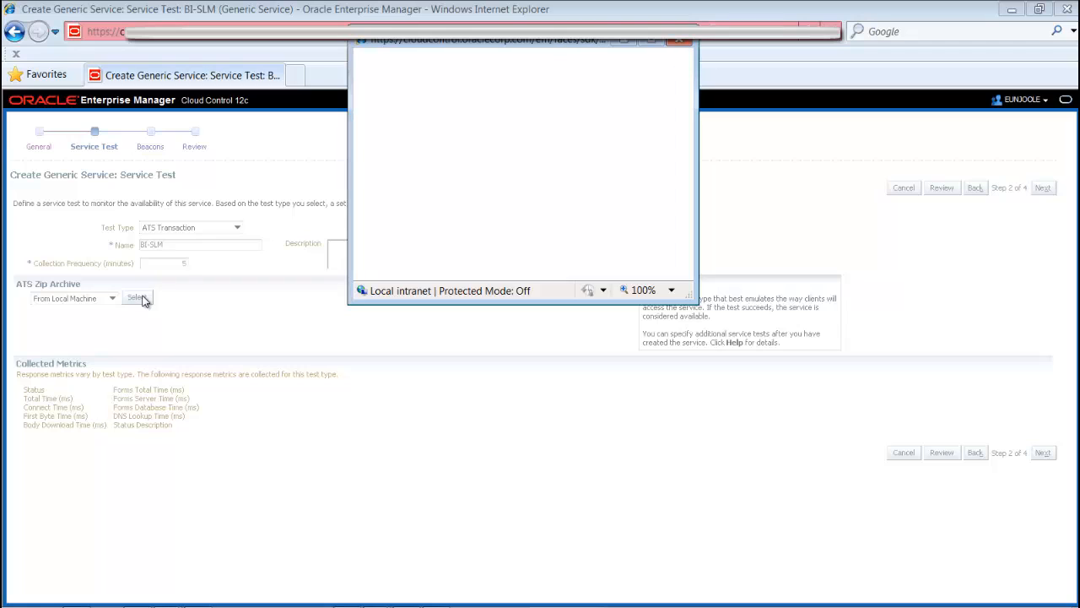
pyautogui.click(136, 297)
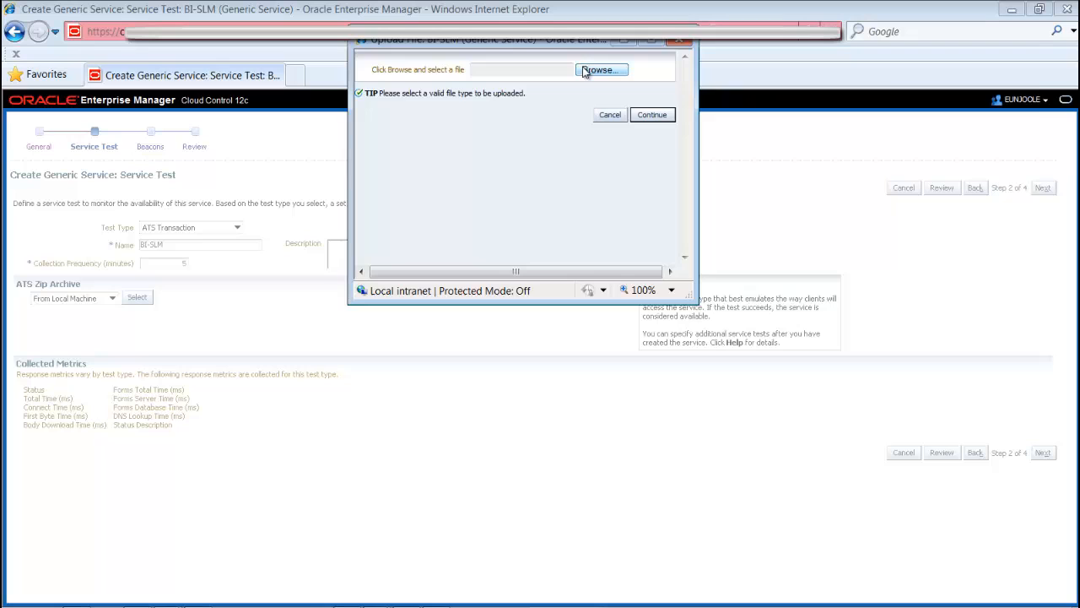
pyautogui.click(600, 69)
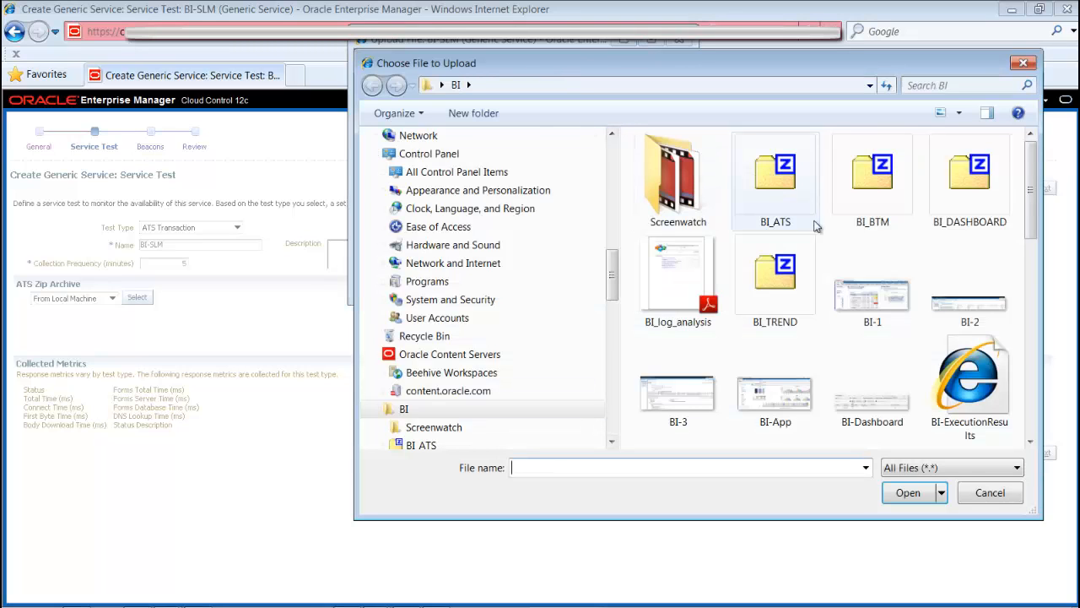
pyautogui.click(873, 177)
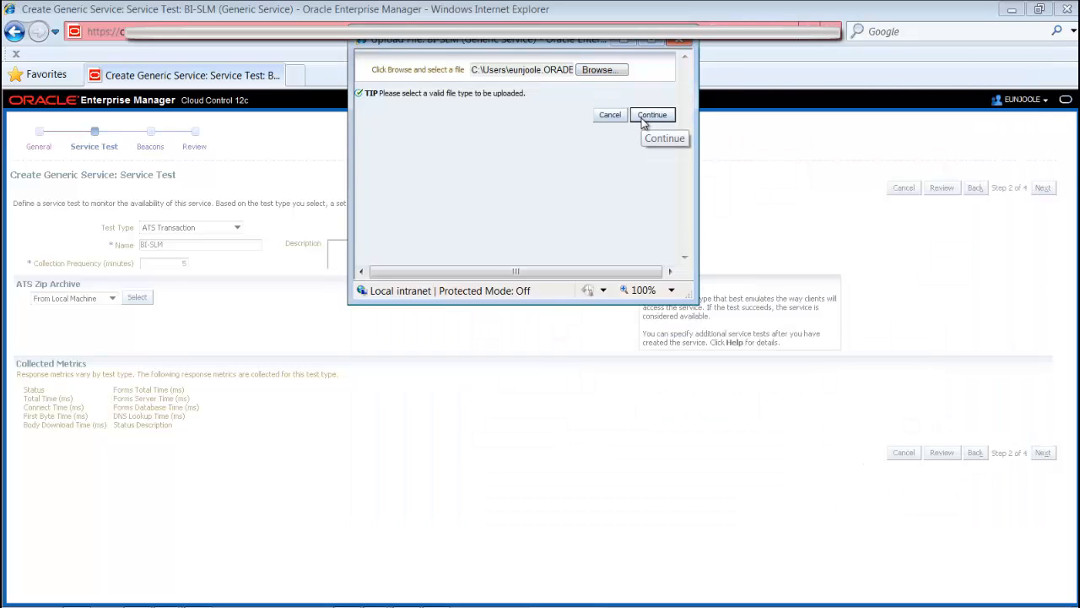
pyautogui.click(651, 113)
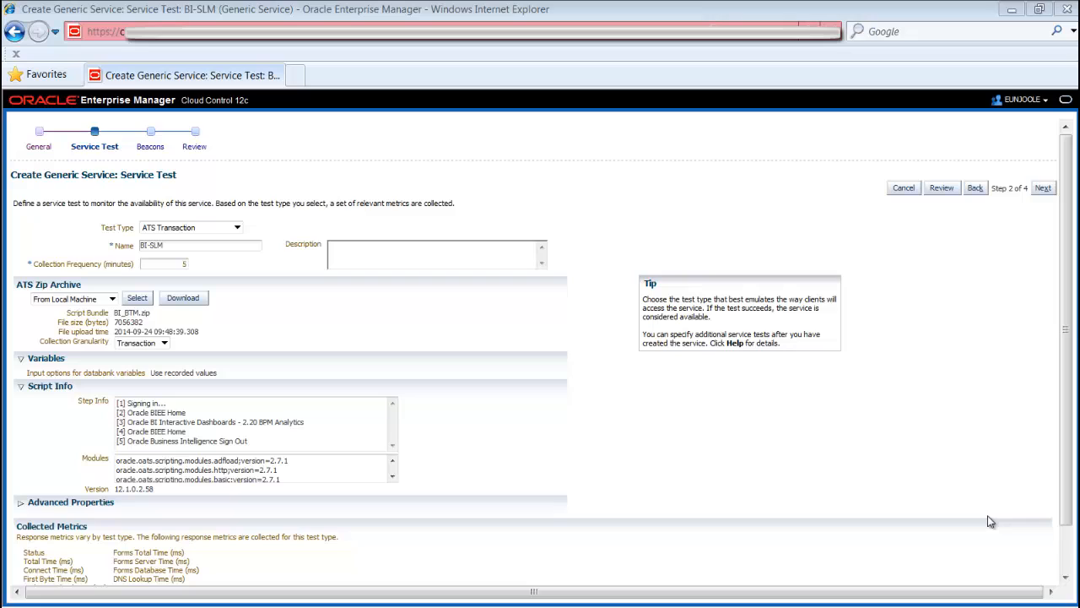
pyautogui.moveTo(836, 538)
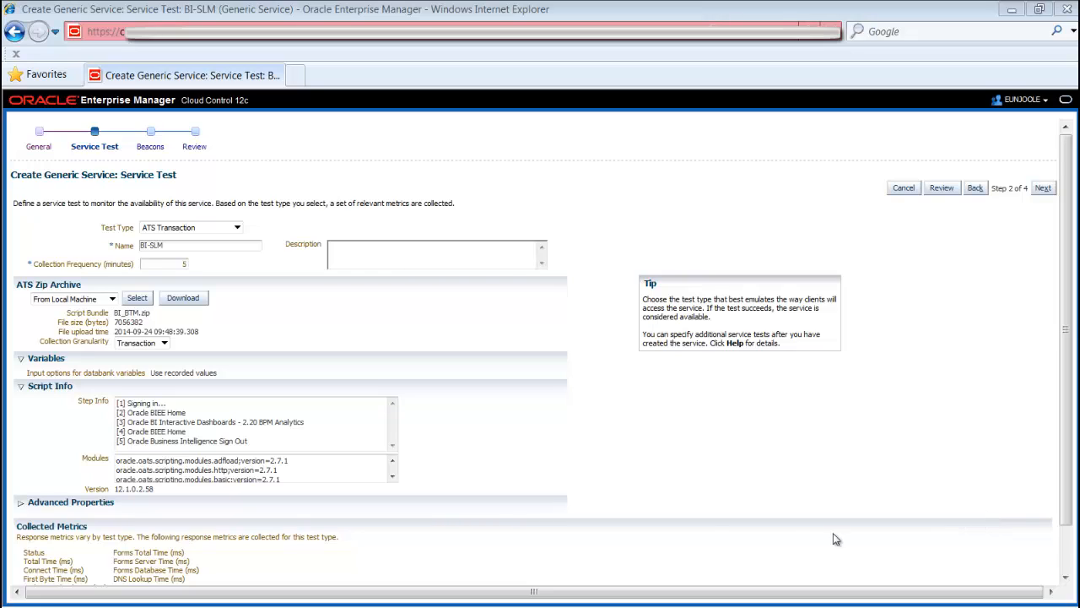
pyautogui.moveTo(430, 402)
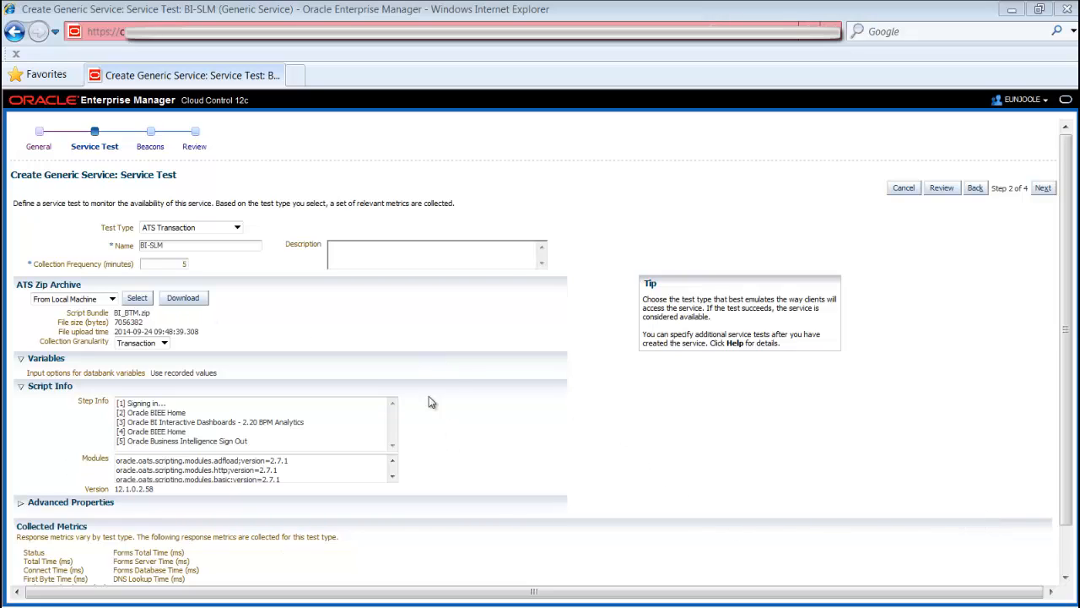
pyautogui.moveTo(781, 339)
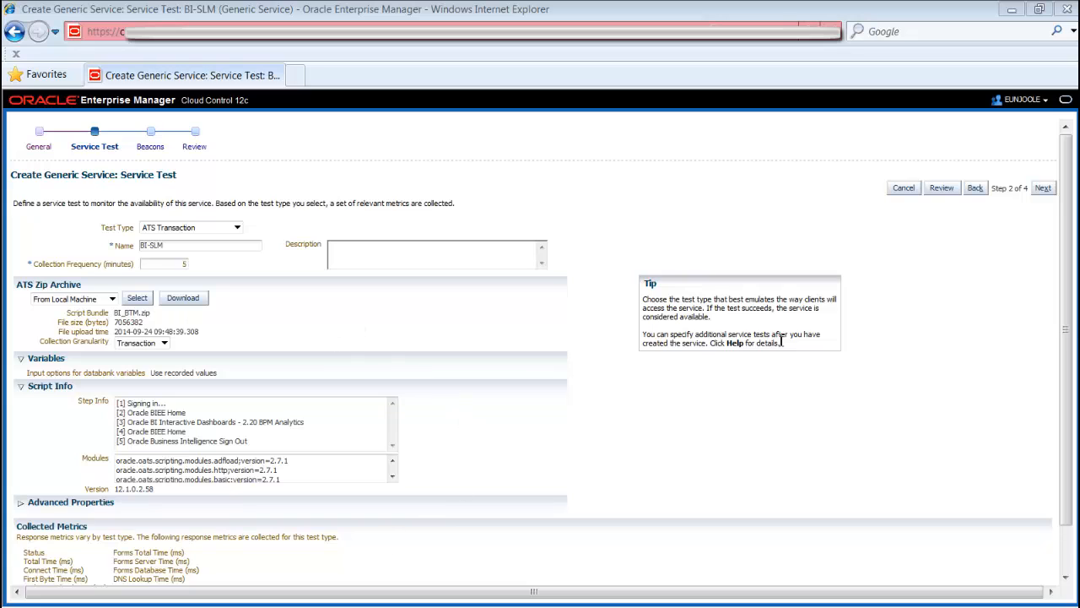
pyautogui.moveTo(1044, 188)
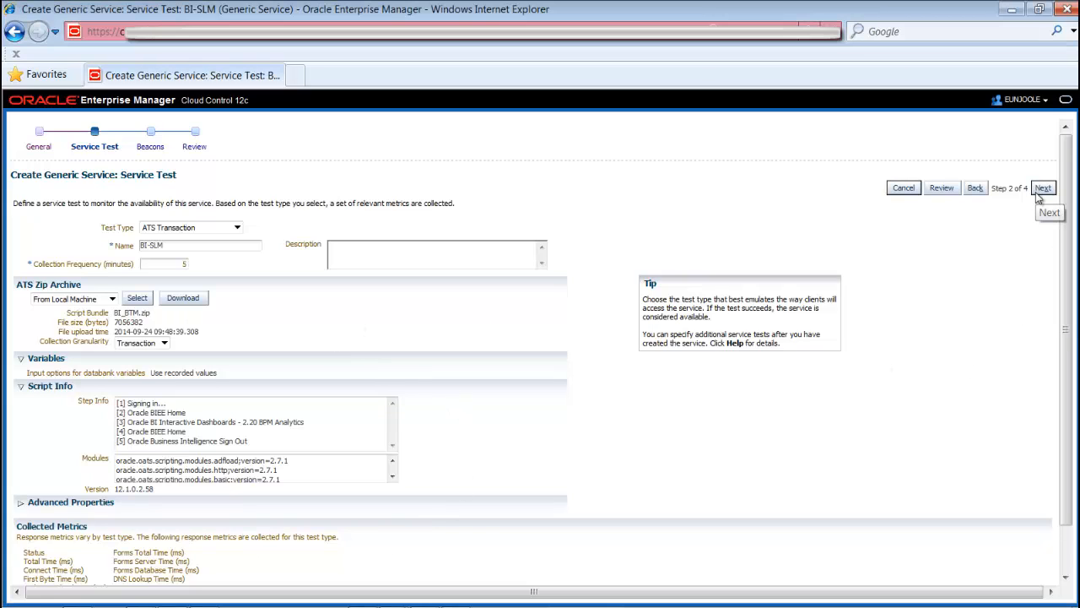
# Accept the uploaded script details and move on to the Beacons step.
pyautogui.click(1044, 187)
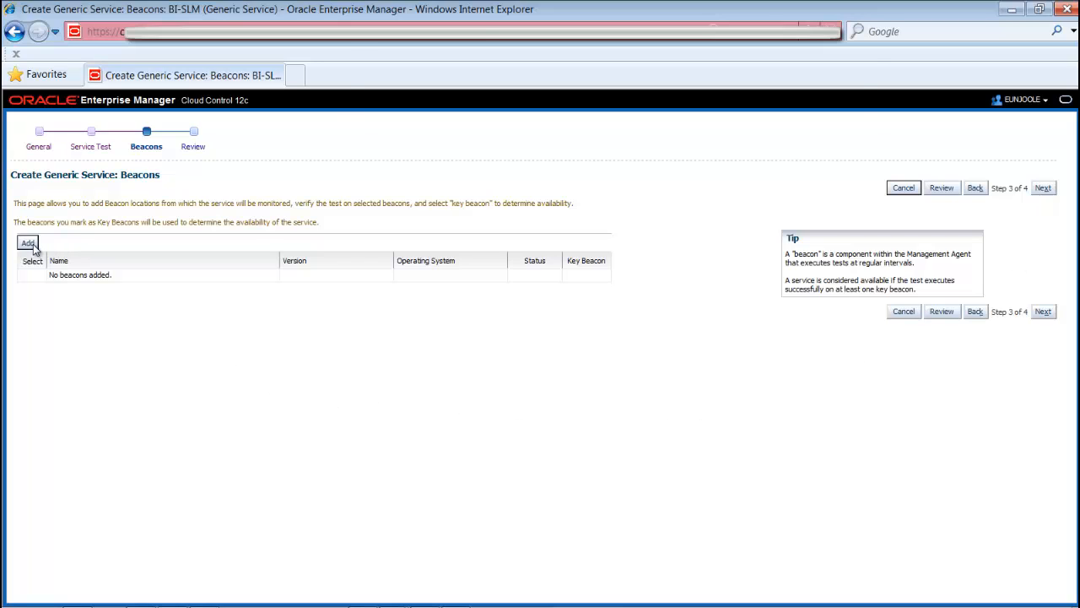
# Add BI-HQ as the service's key beacon and continue to the Review summary.
pyautogui.click(27, 242)
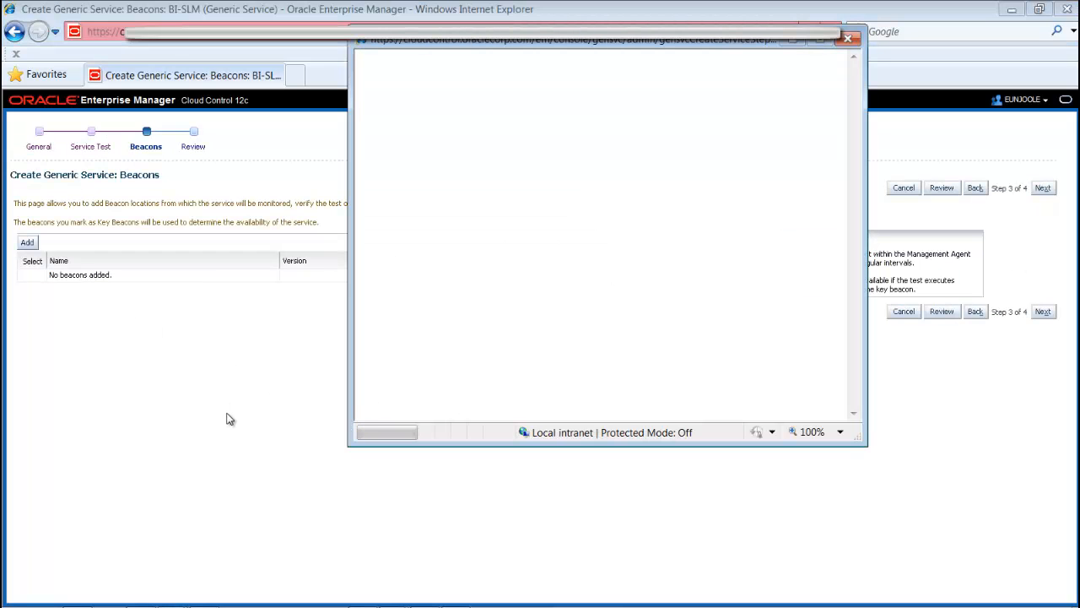
pyautogui.click(27, 242)
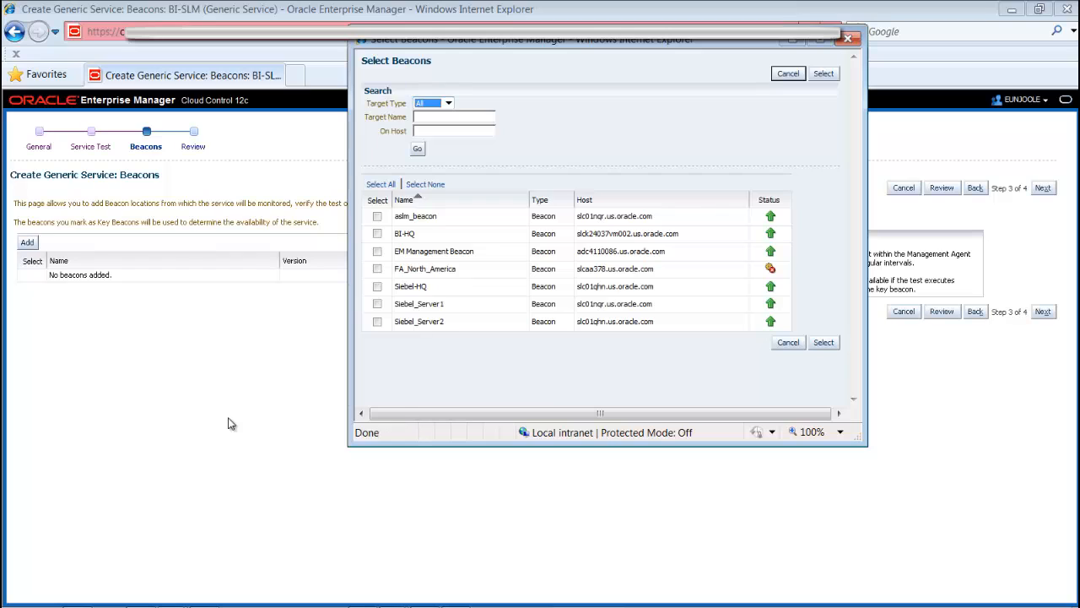
pyautogui.click(377, 233)
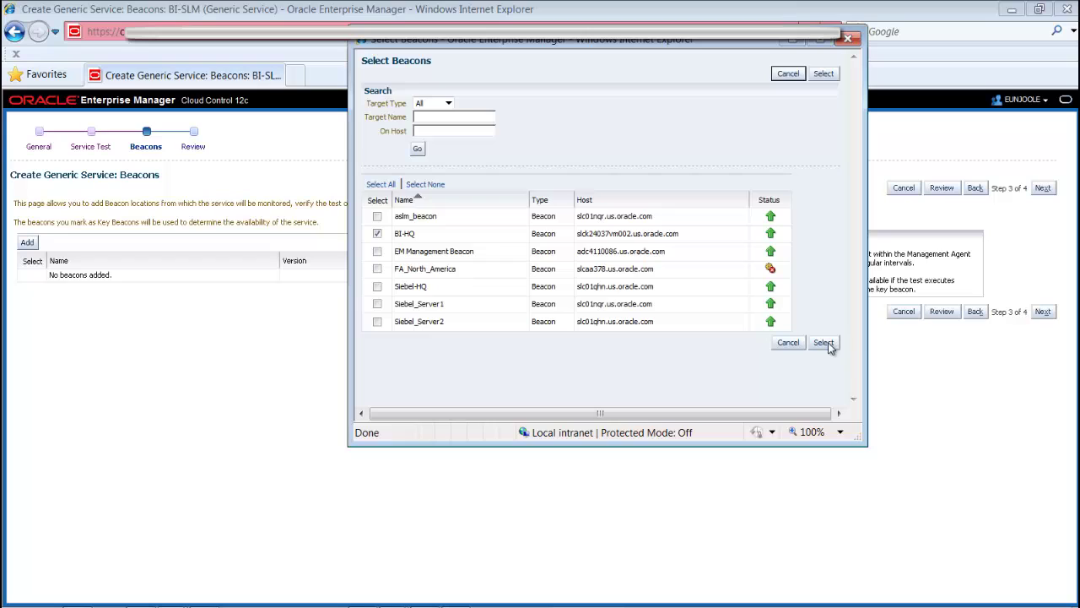
pyautogui.click(823, 342)
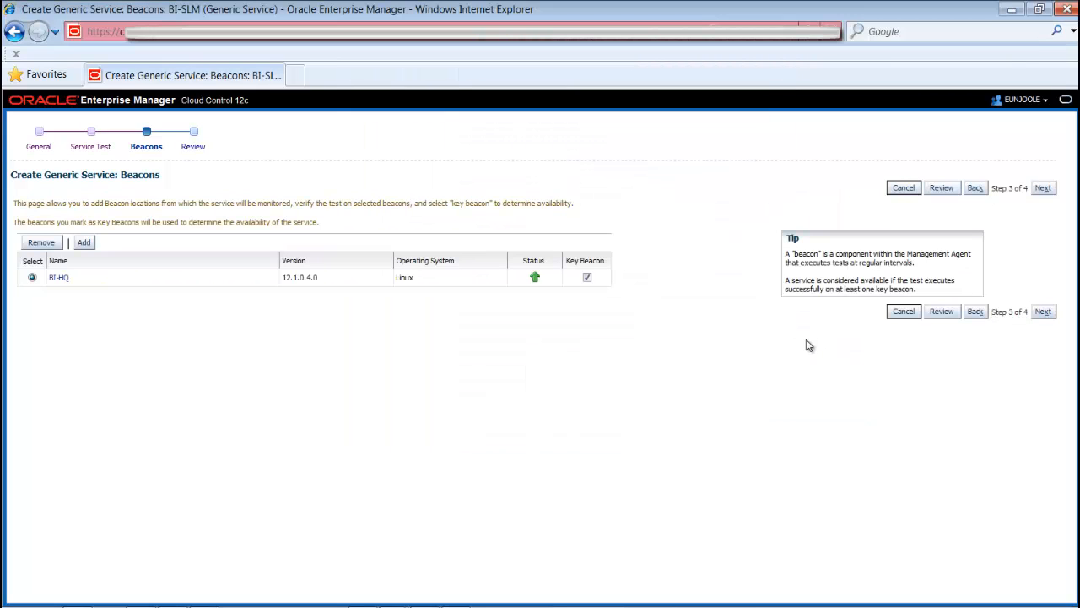
pyautogui.moveTo(1044, 188)
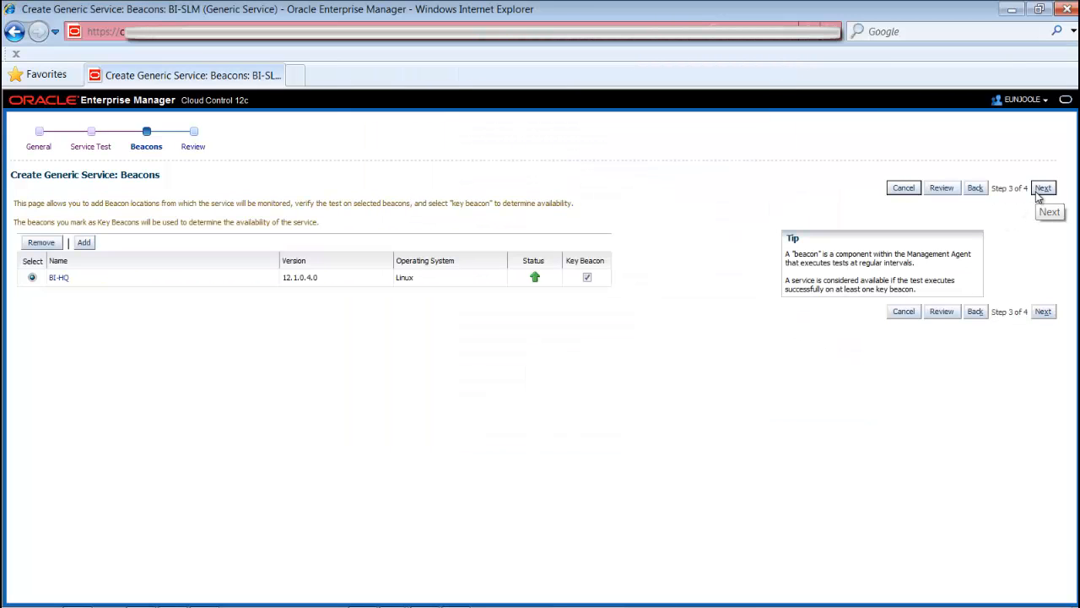
pyautogui.click(1043, 187)
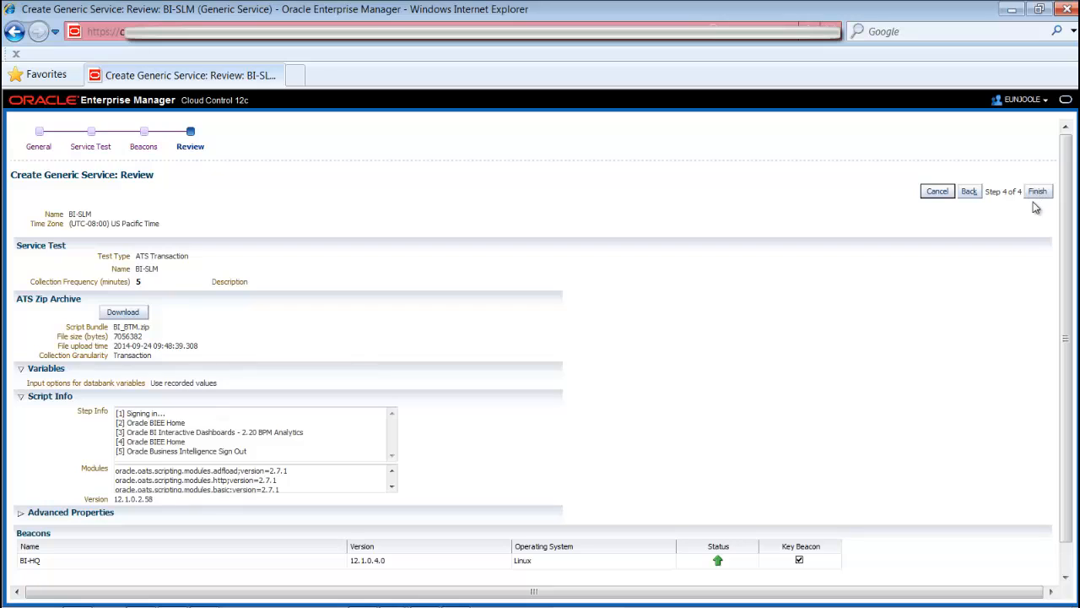
pyautogui.moveTo(958, 315)
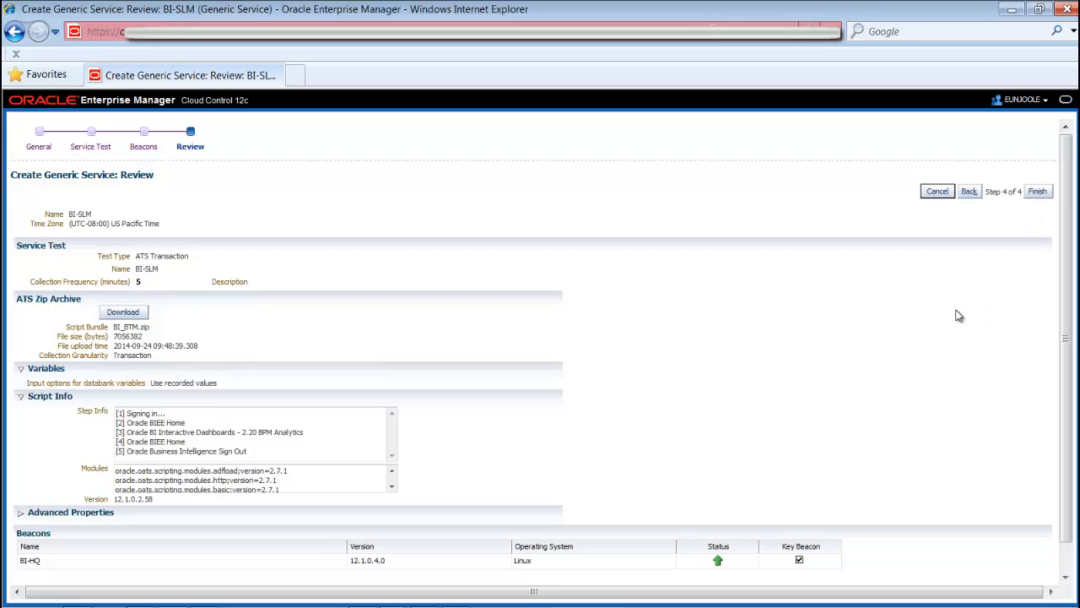
pyautogui.moveTo(252, 213)
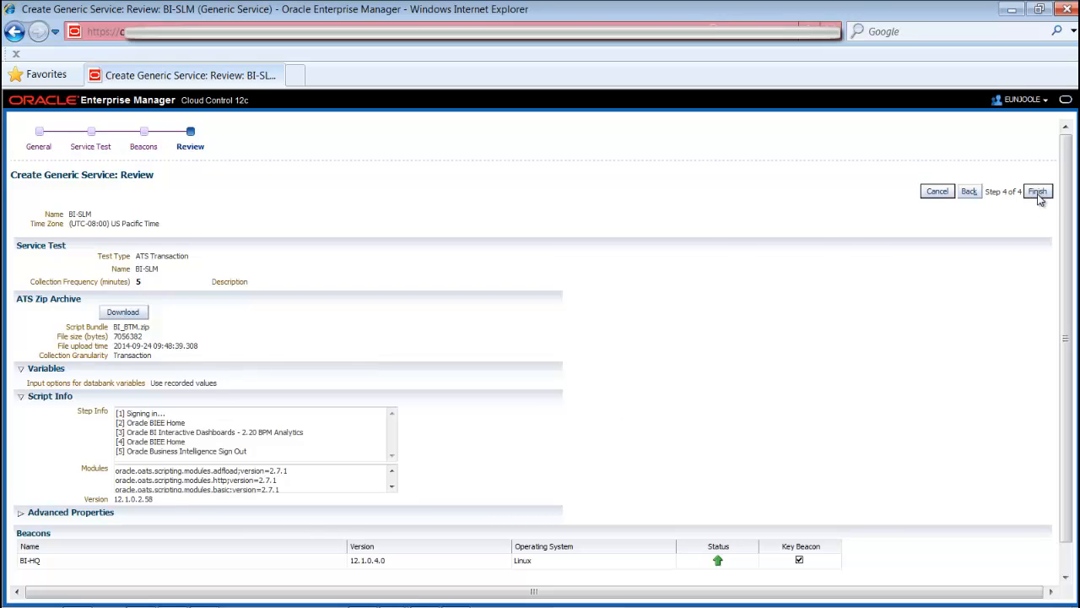
# Finish the wizard to create the BI-SLM generic service with its ATS test and BI-HQ beacon.
pyautogui.click(1038, 191)
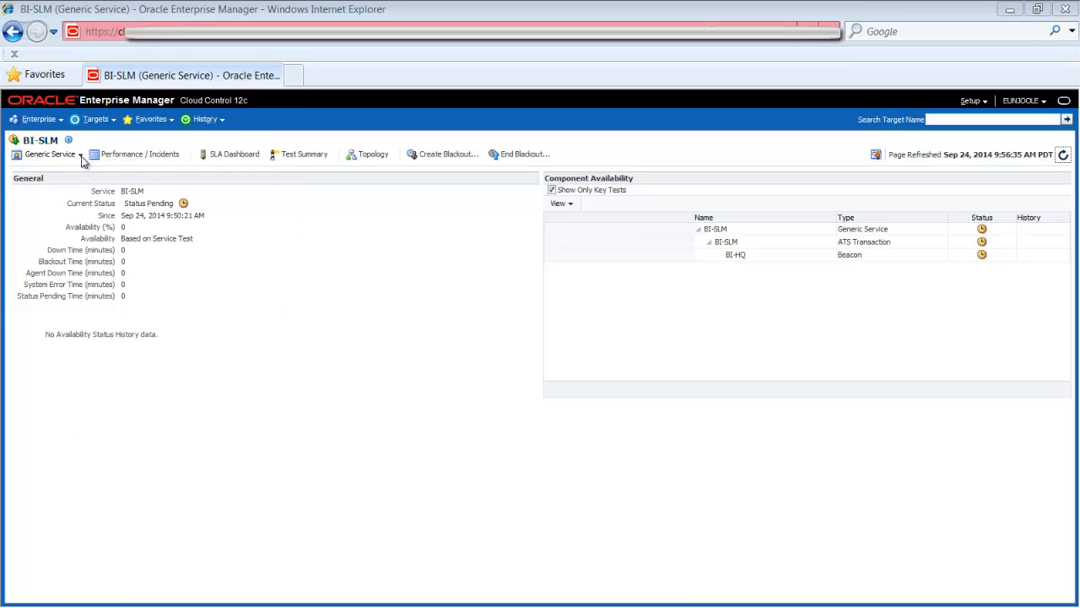
# Navigate from the BI-SLM home page to its Service Tests and Beacons page.
pyautogui.click(50, 153)
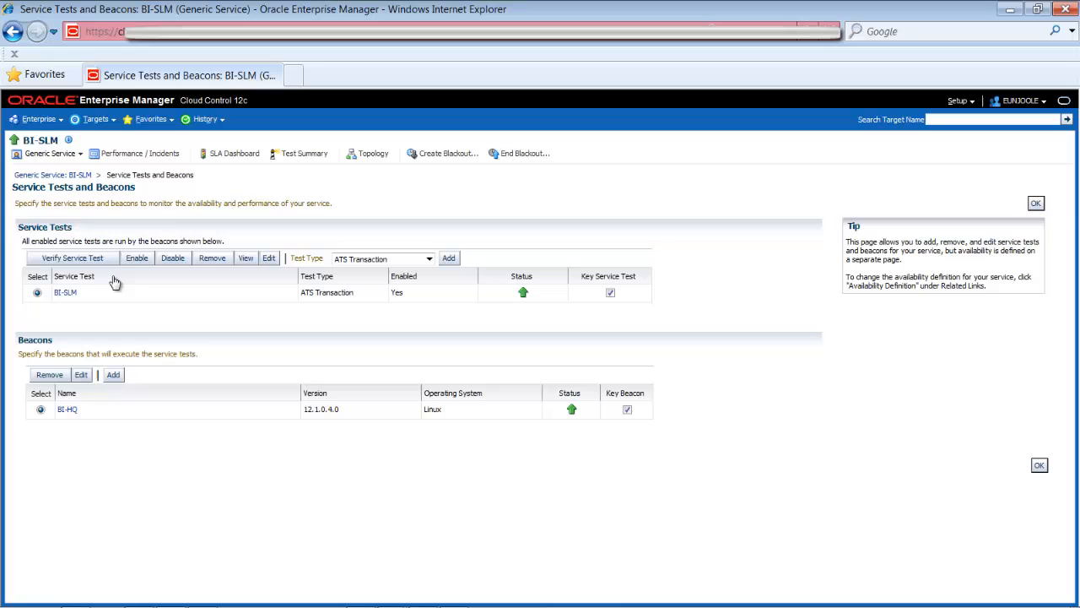
pyautogui.moveTo(84, 260)
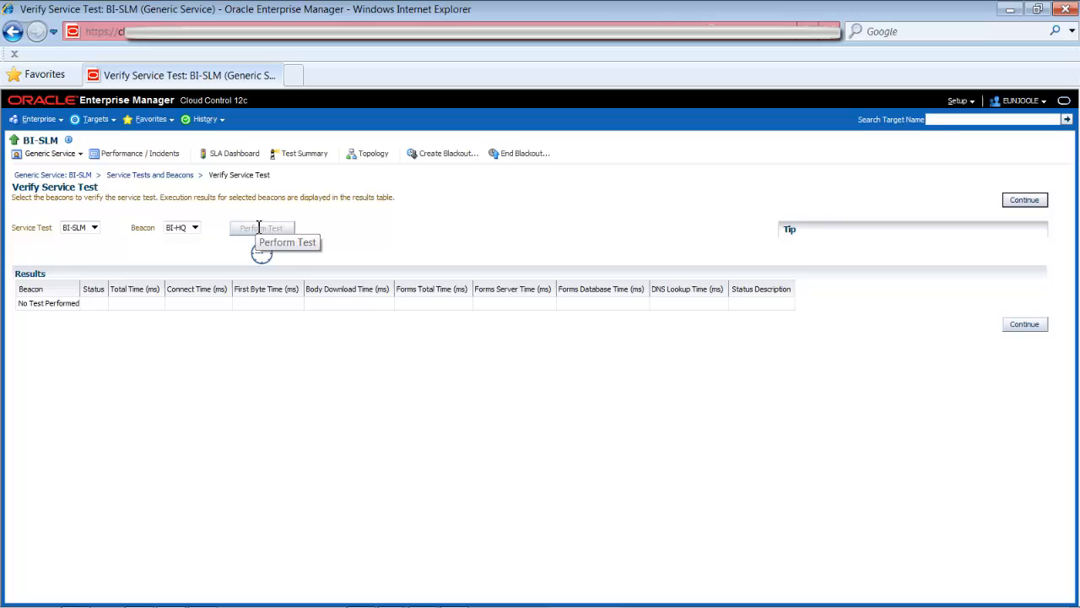
# Run the BI-SLM test from BI-HQ (status up, 656 ms) and continue to Performance Metrics.
pyautogui.click(262, 228)
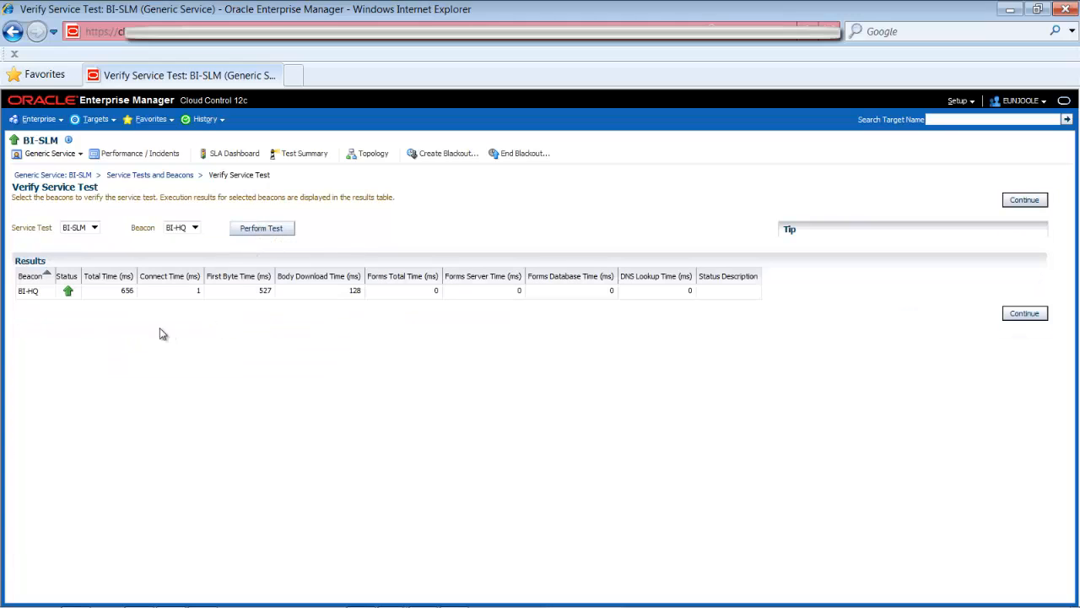
pyautogui.moveTo(108, 293)
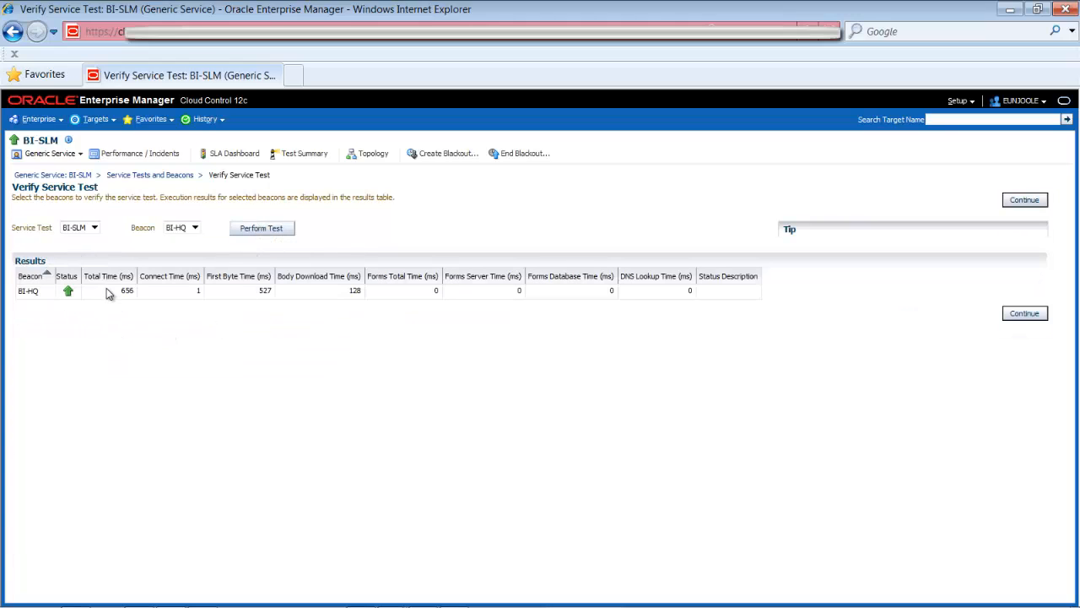
pyautogui.moveTo(148, 285)
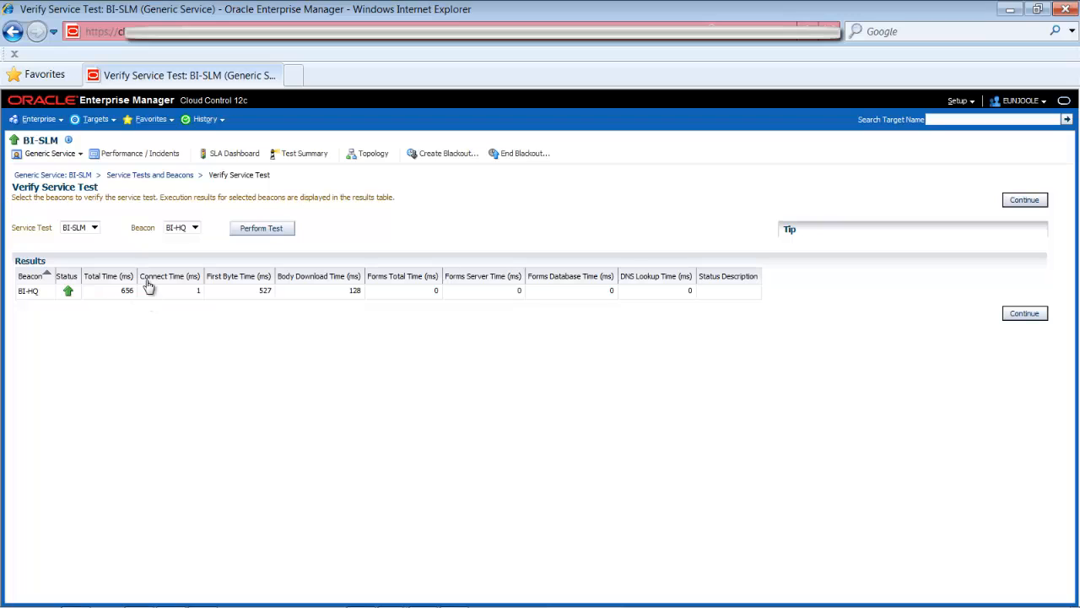
pyautogui.moveTo(256, 299)
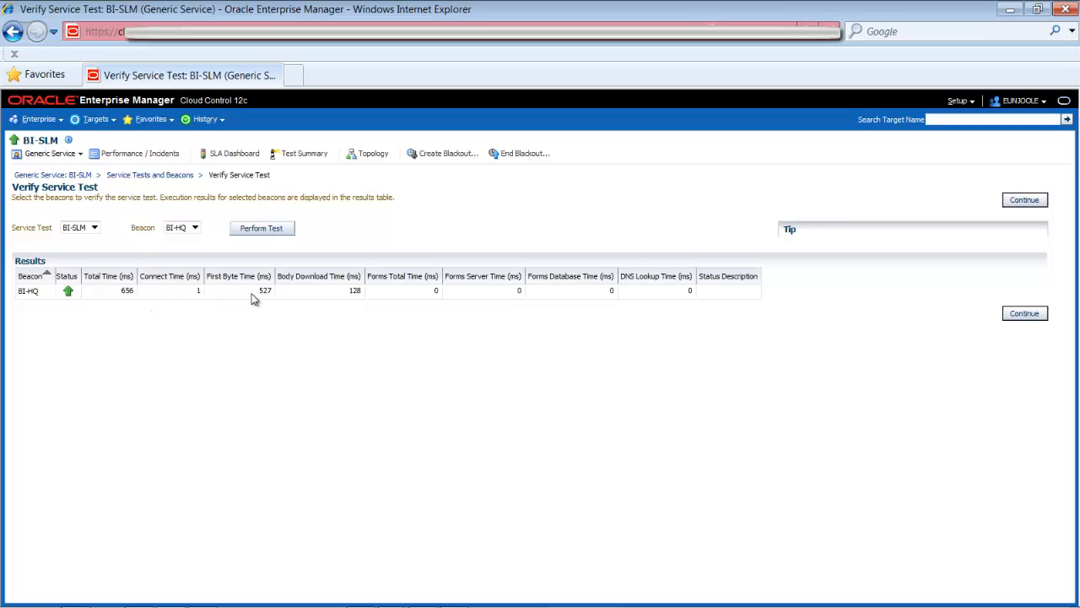
pyautogui.moveTo(724, 293)
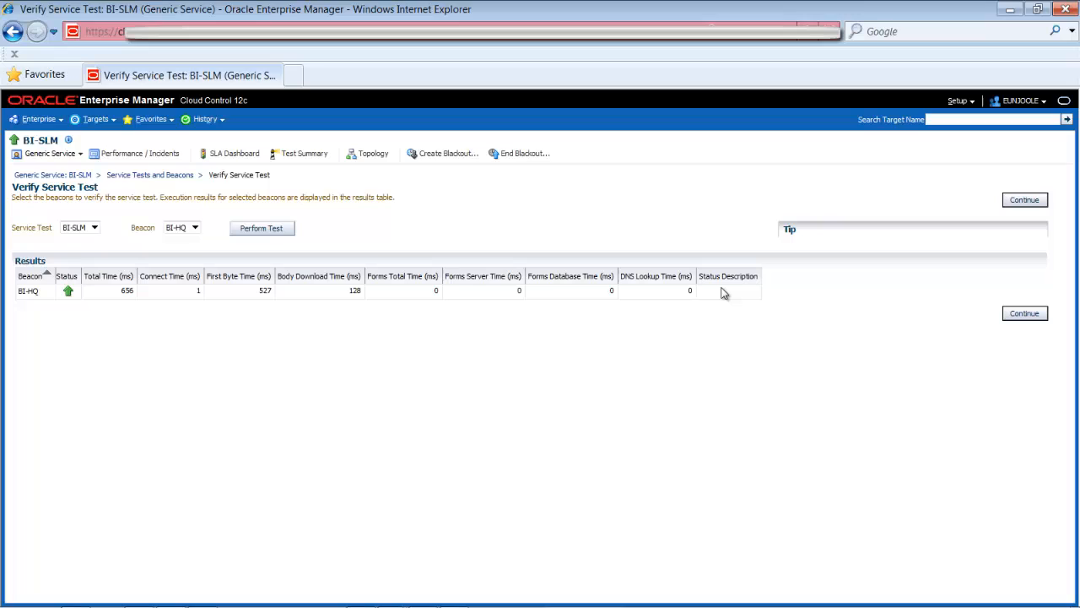
pyautogui.moveTo(729, 294)
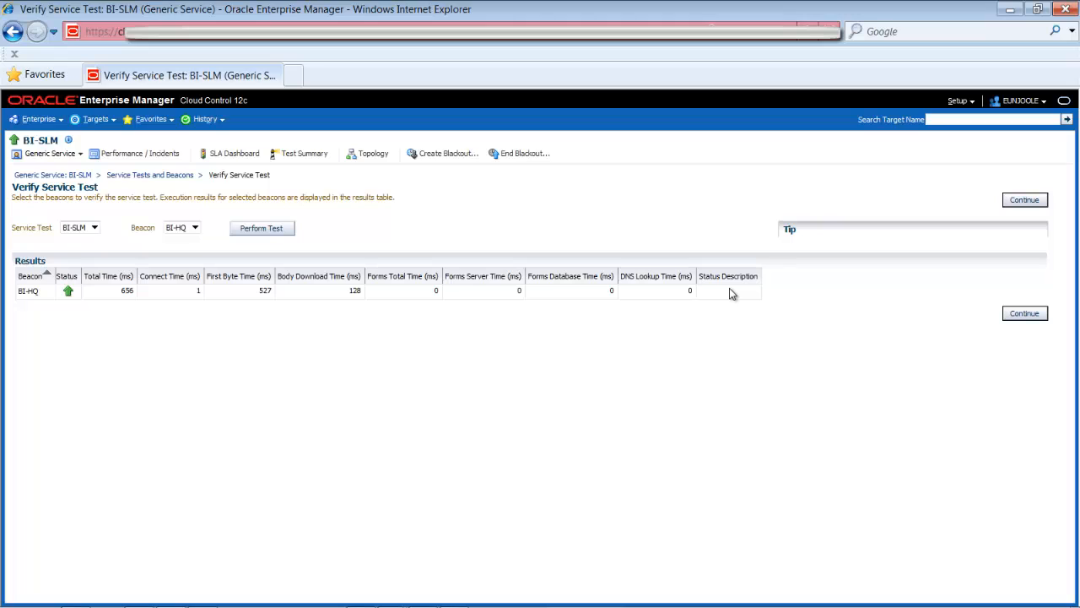
pyautogui.moveTo(750, 330)
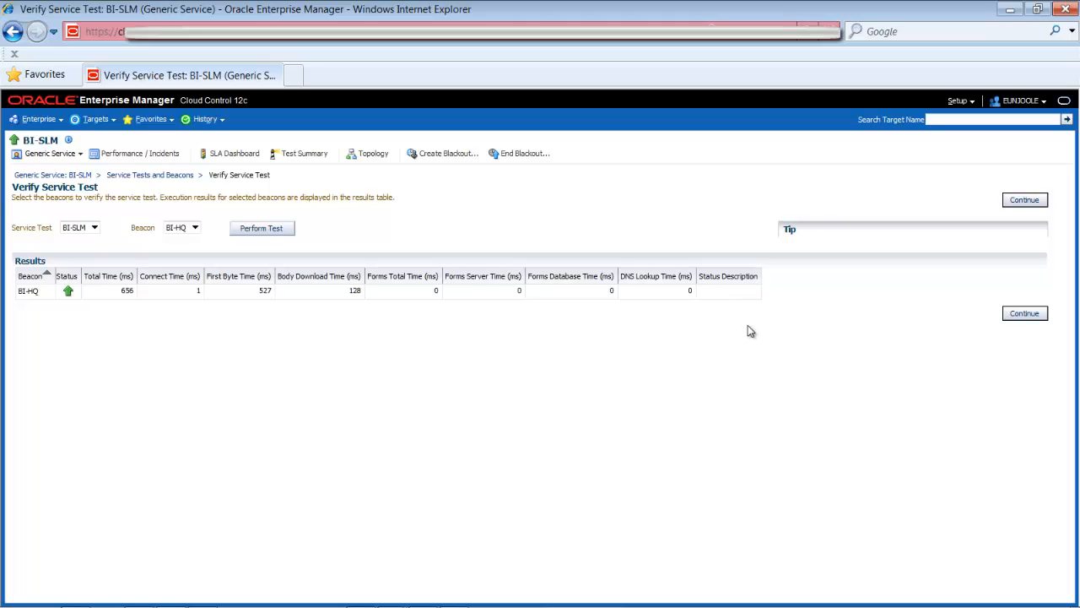
pyautogui.moveTo(760, 361)
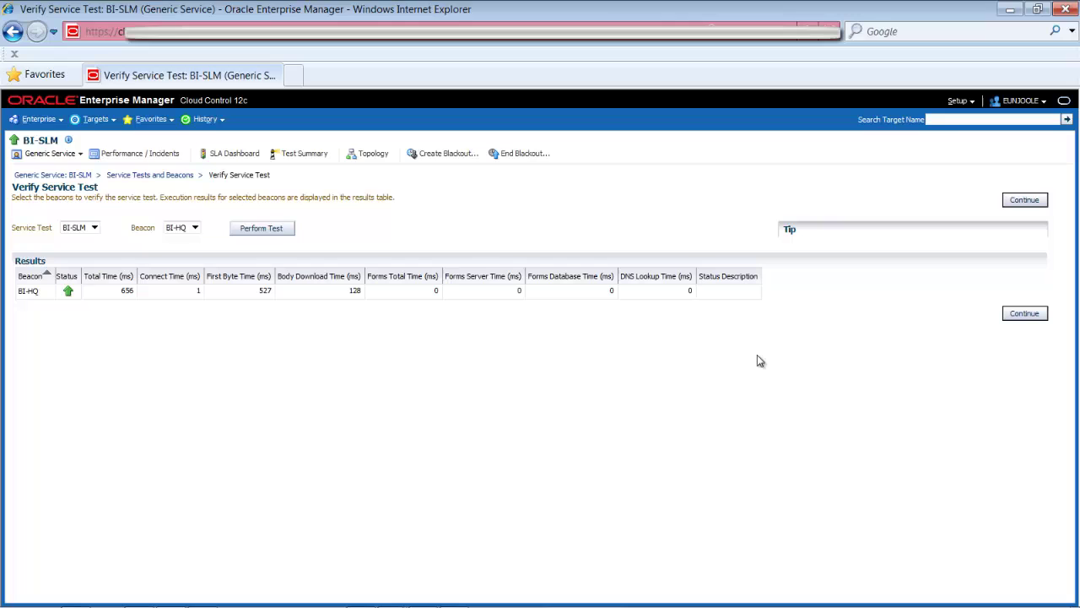
pyautogui.moveTo(758, 376)
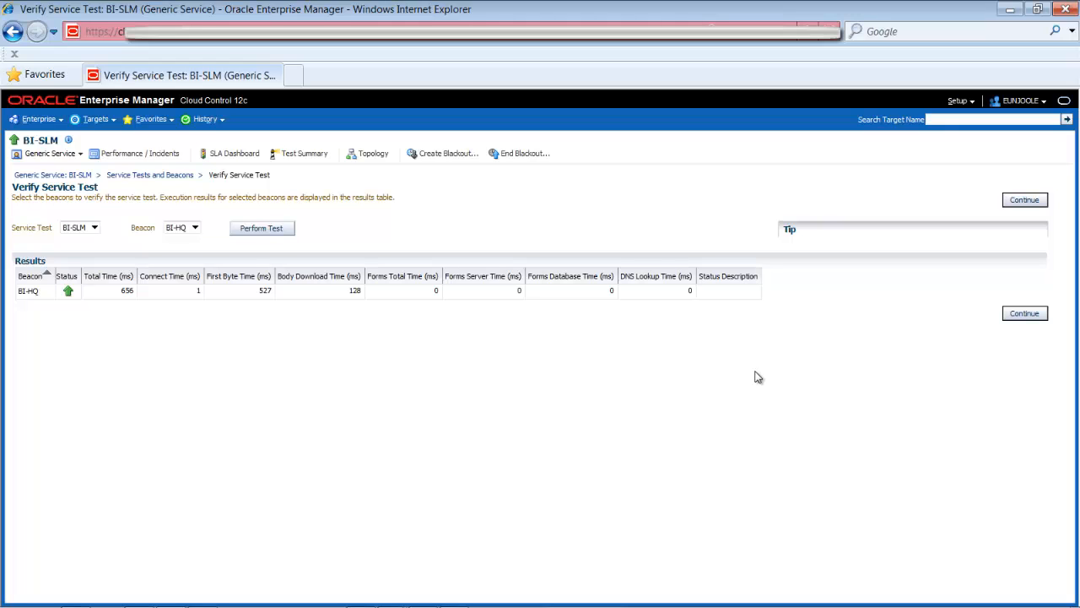
pyautogui.moveTo(756, 368)
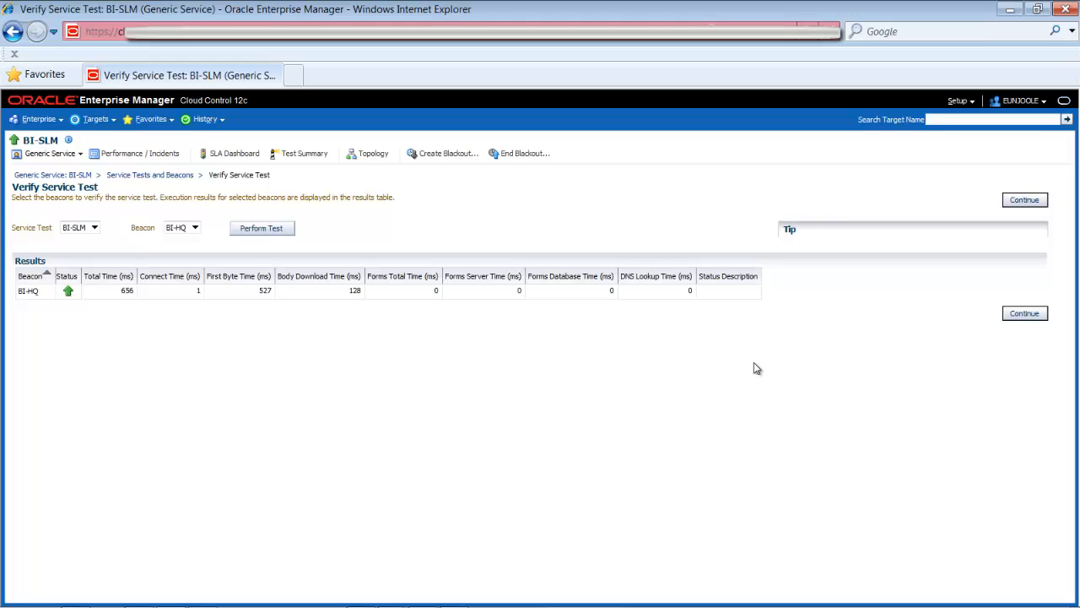
pyautogui.click(50, 154)
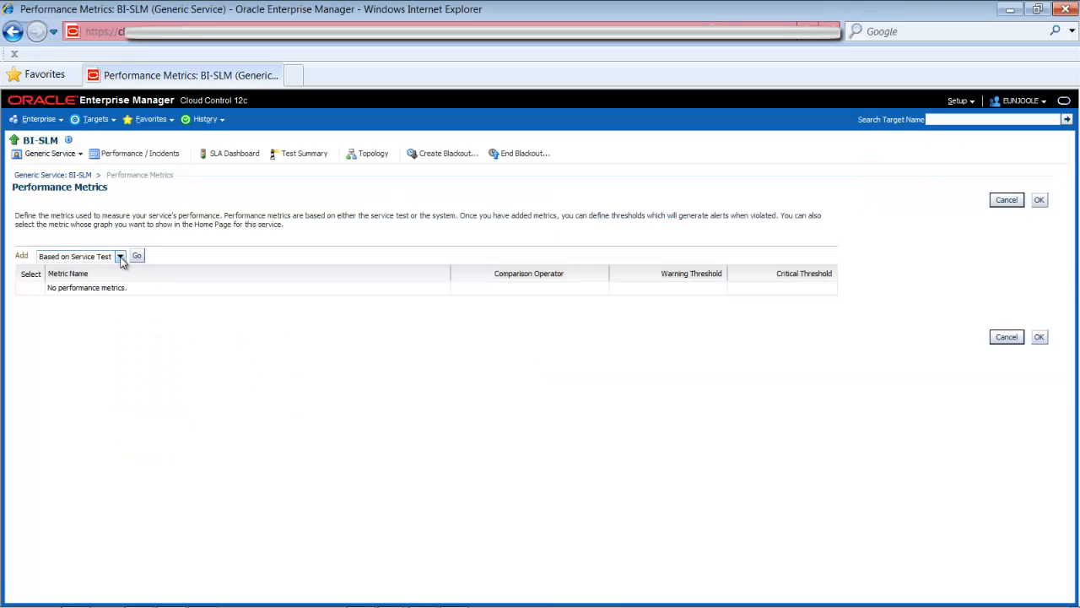
# Add Status as a performance metric based on the service test, leaving thresholds blank.
pyautogui.click(119, 257)
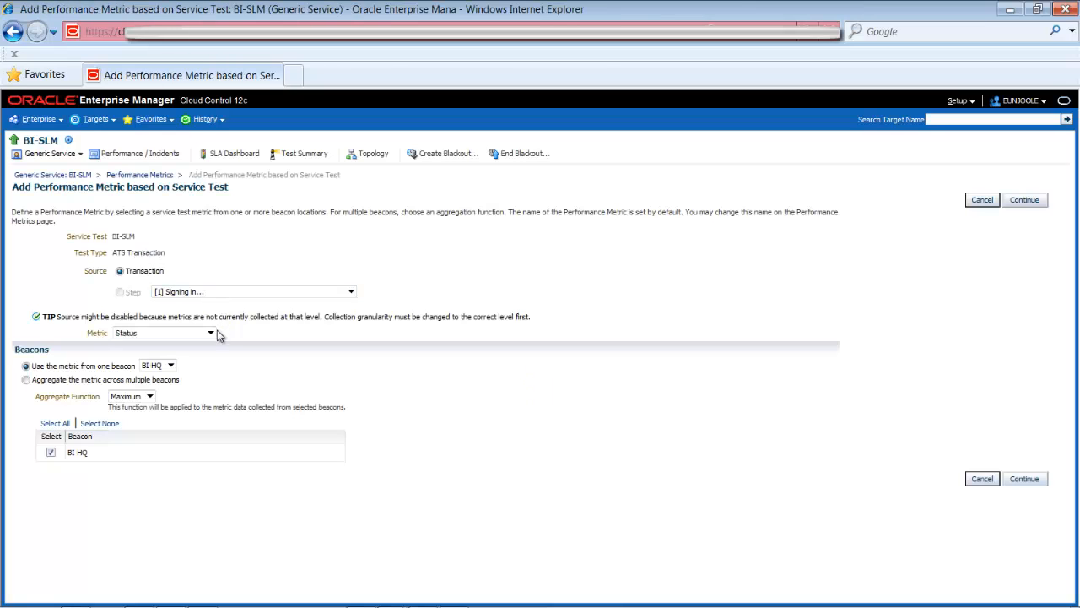
pyautogui.click(210, 333)
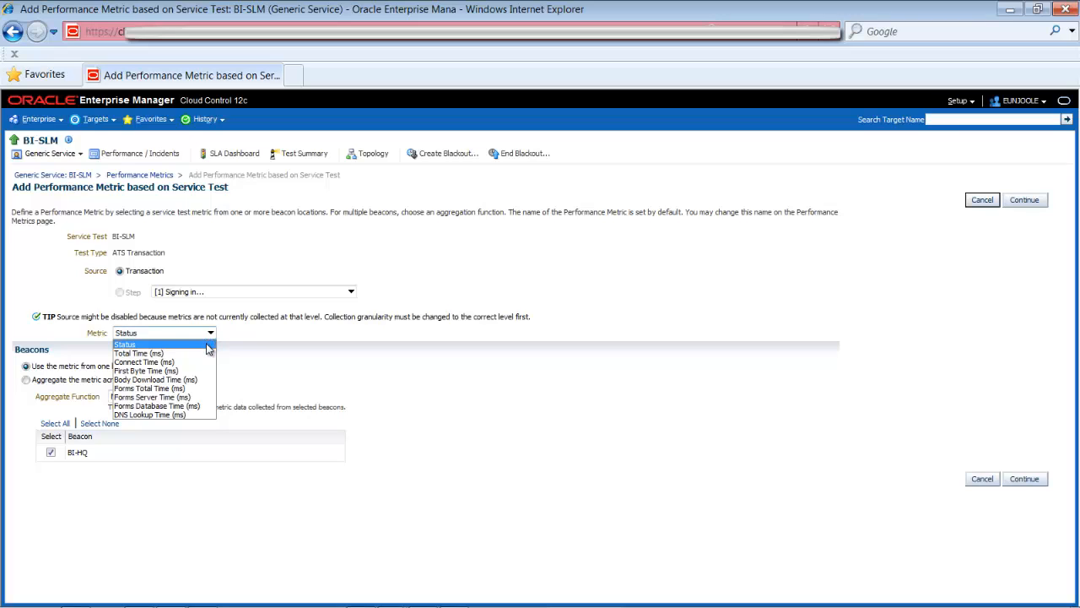
pyautogui.click(125, 343)
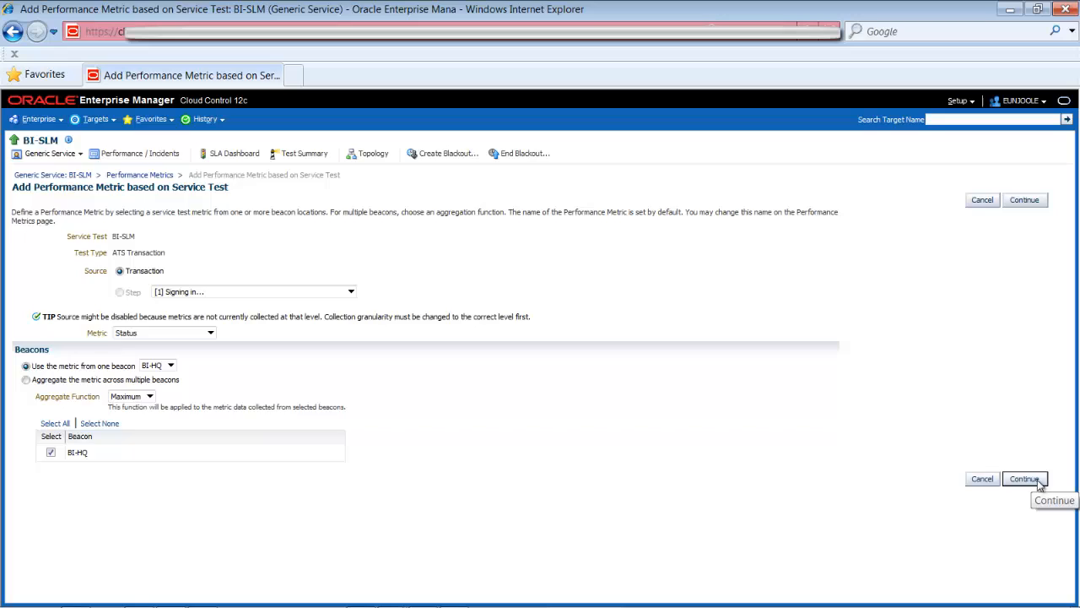
pyautogui.click(1024, 478)
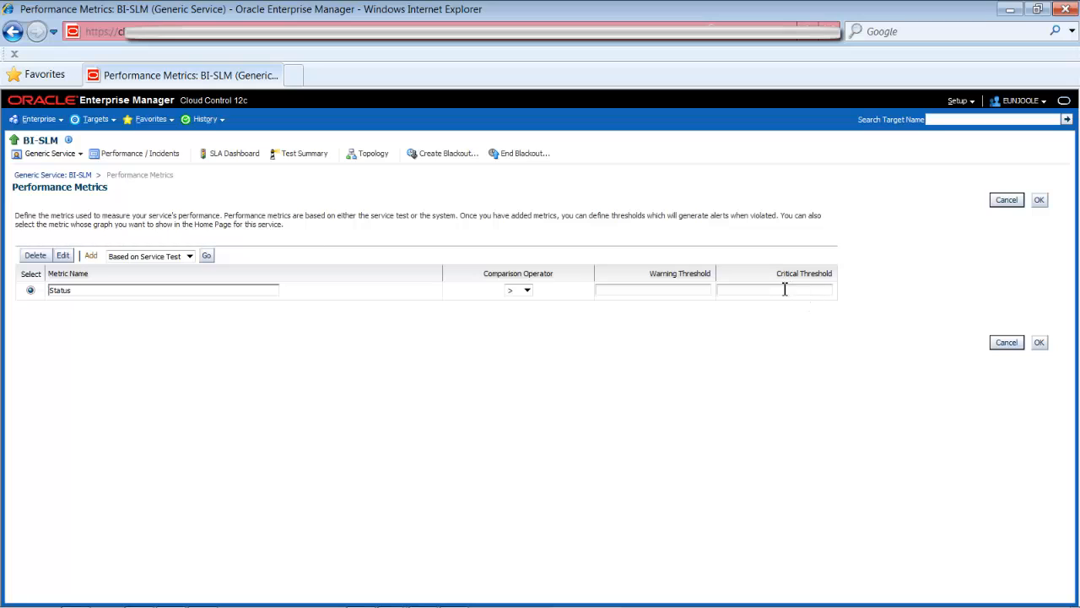
pyautogui.moveTo(280, 357)
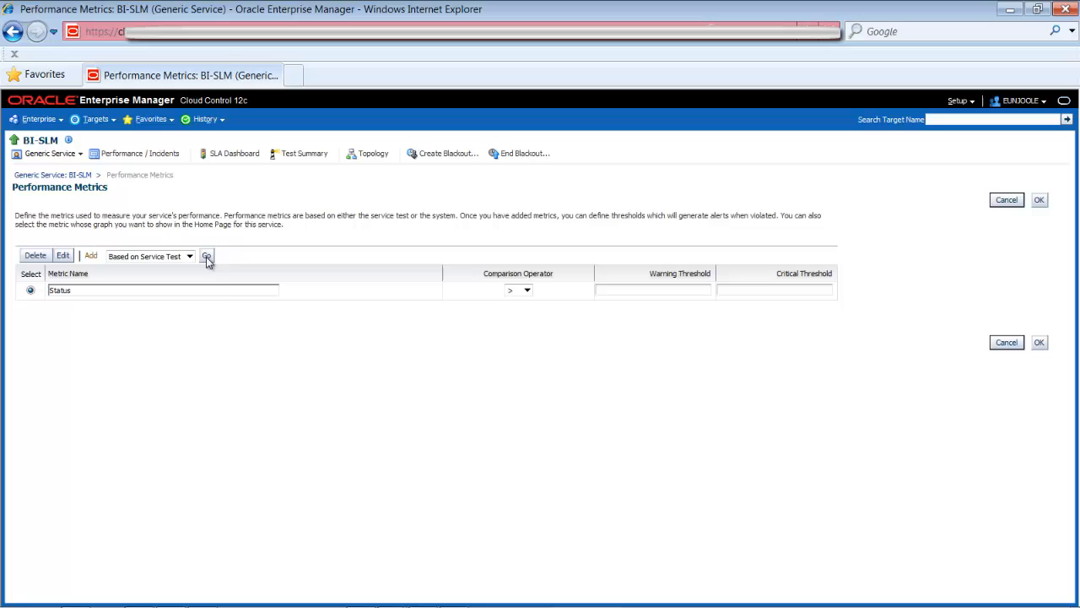
# Add Total Time (ms) as a second service test performance metric next to Status.
pyautogui.click(207, 255)
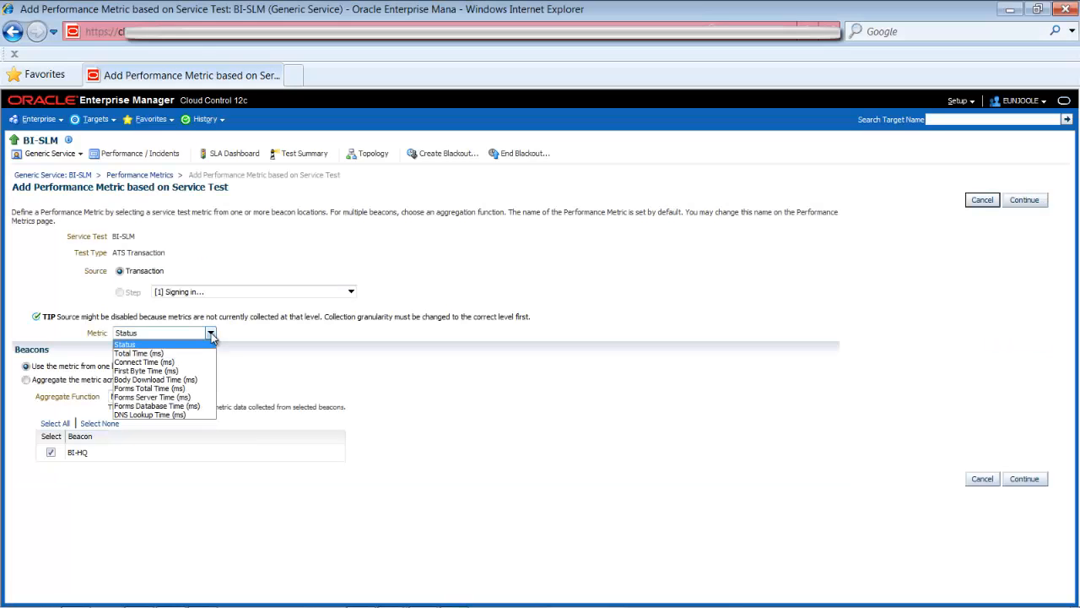
pyautogui.click(138, 352)
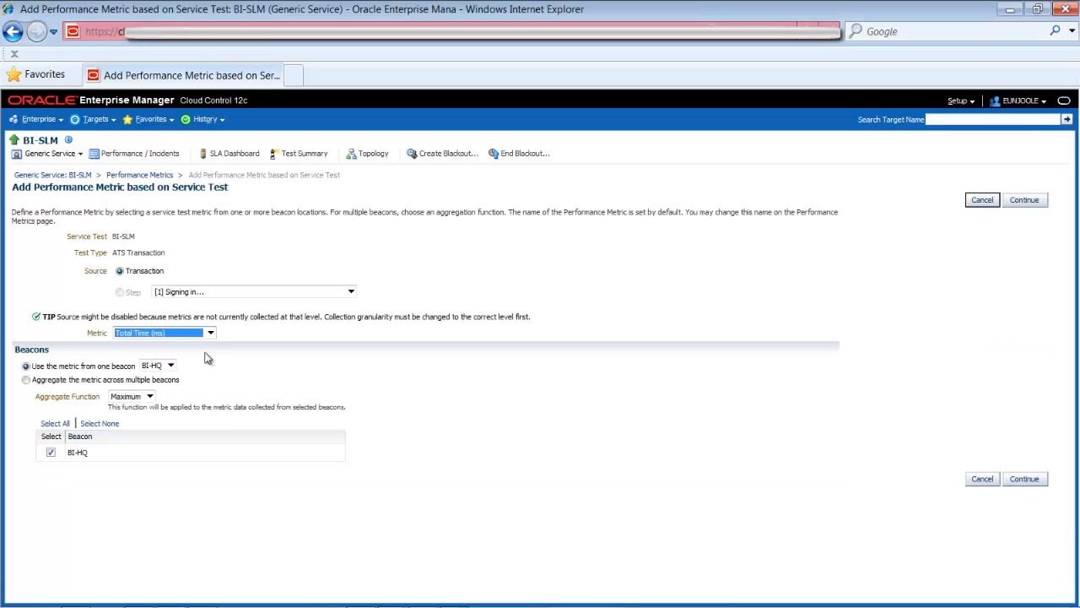
pyautogui.click(1024, 479)
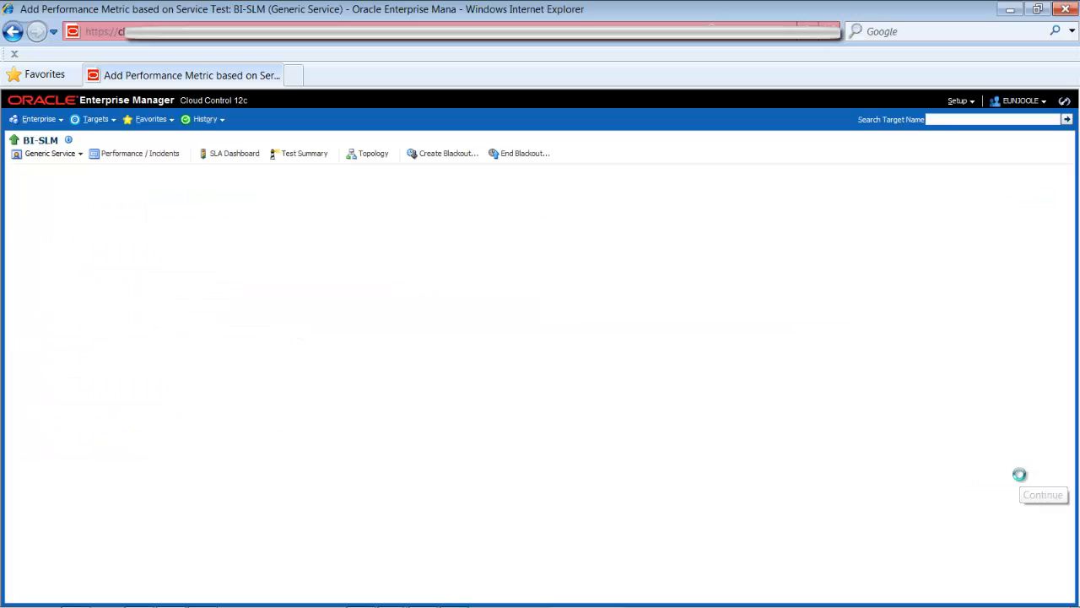
pyautogui.click(1044, 494)
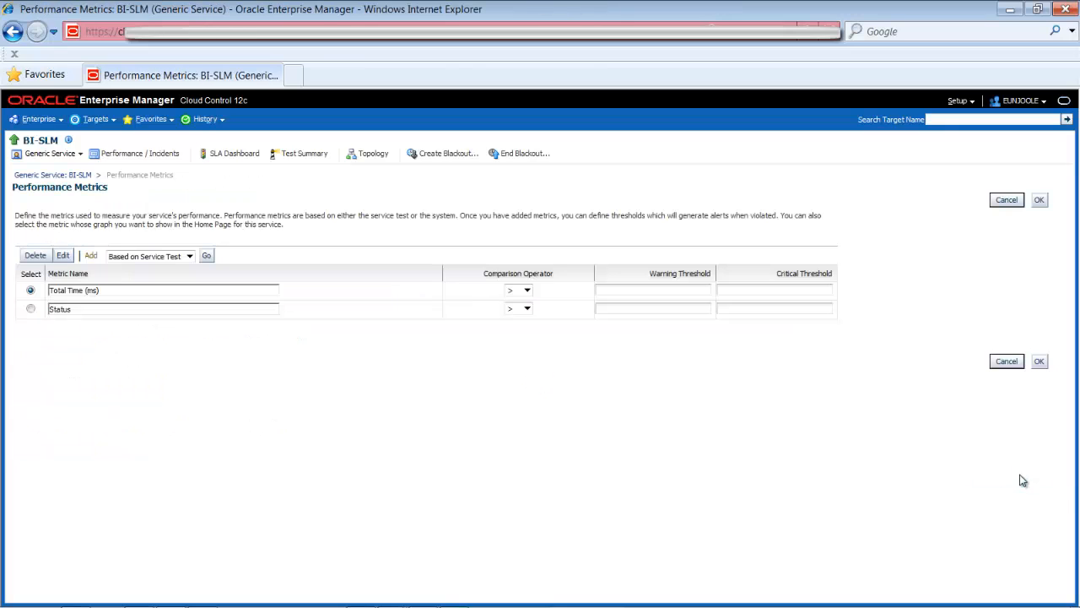
pyautogui.moveTo(694, 290)
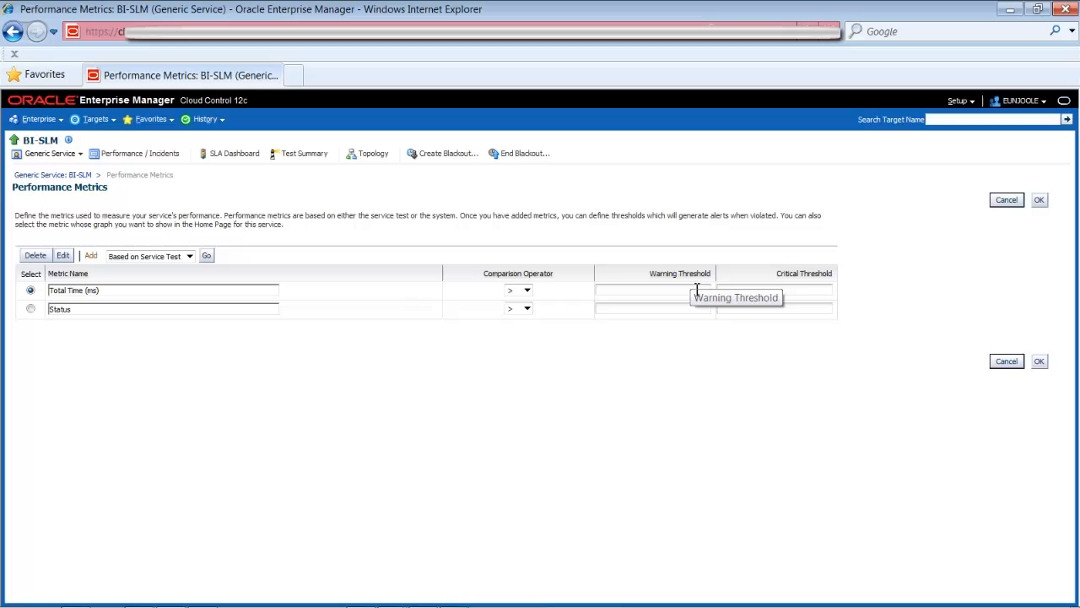
pyautogui.moveTo(767, 366)
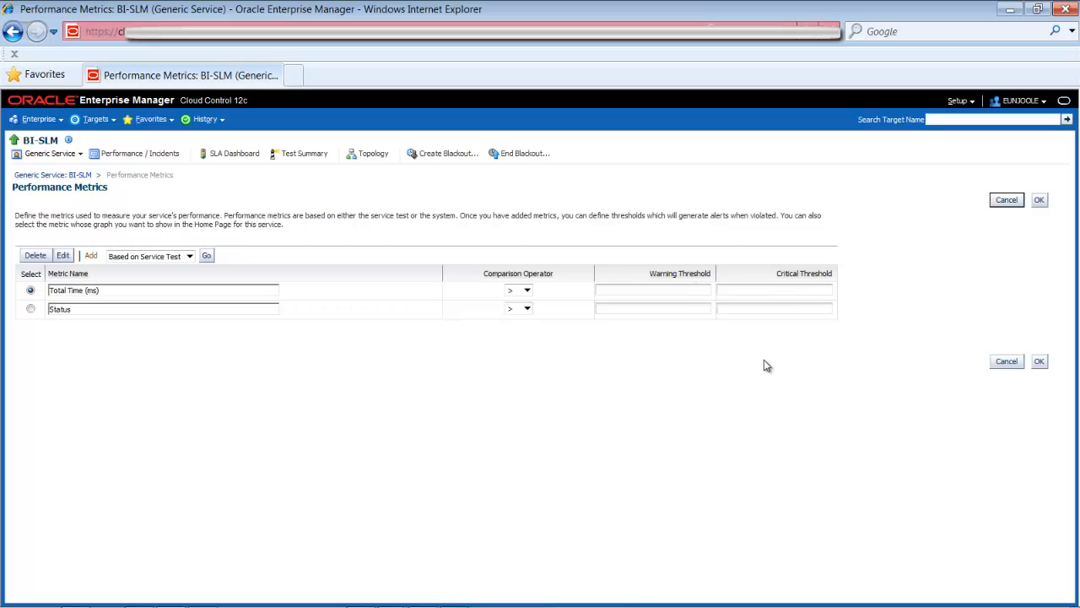
pyautogui.moveTo(762, 368)
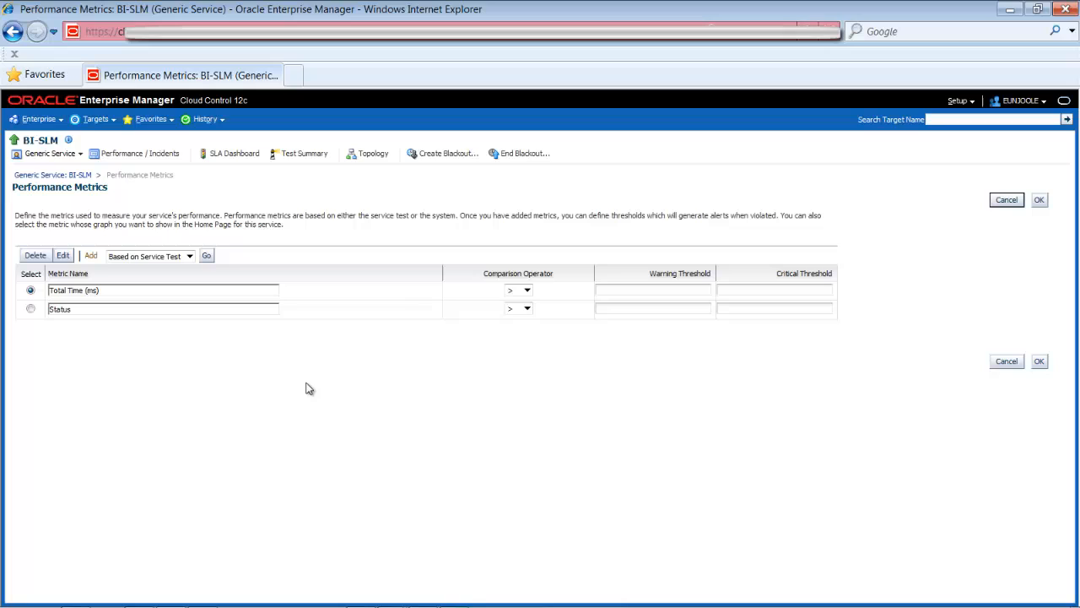
# Give Total Time (ms) a warning threshold of 6000 and a critical threshold of 8000.
pyautogui.write('6000')
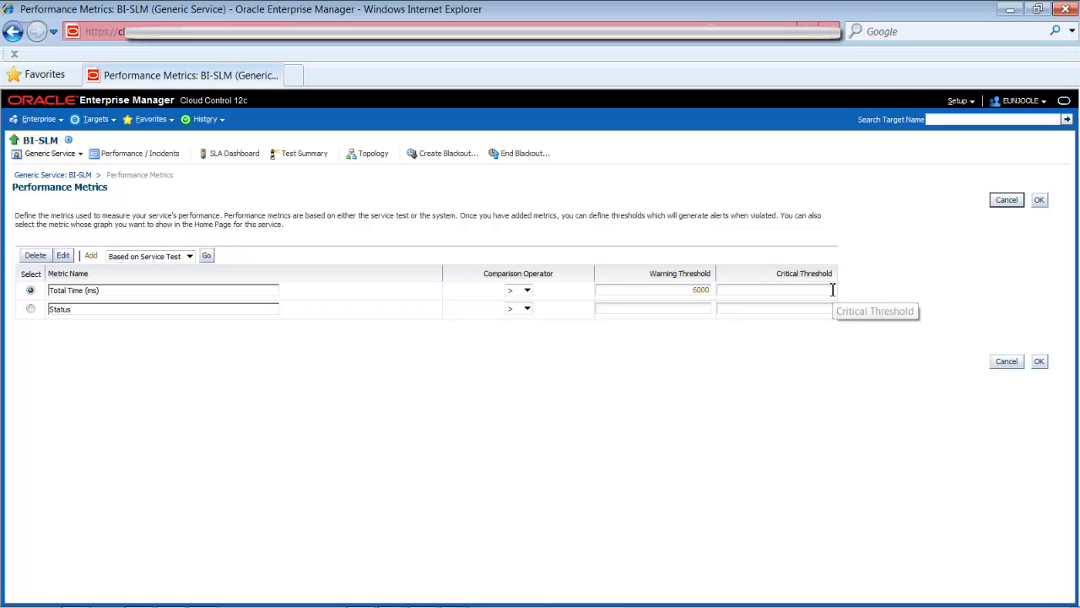
pyautogui.write('8')
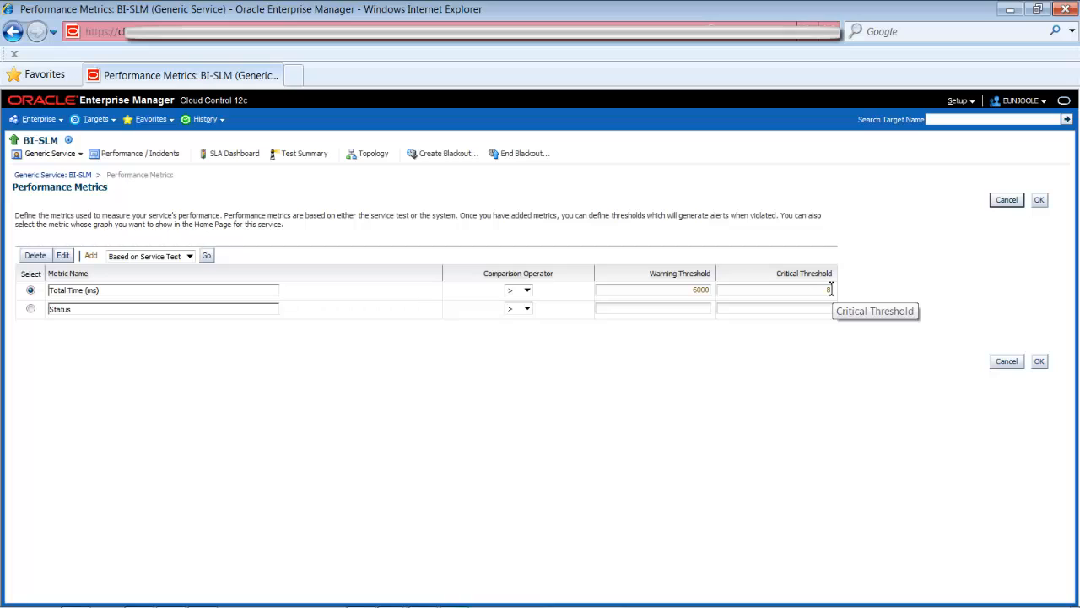
pyautogui.write('000')
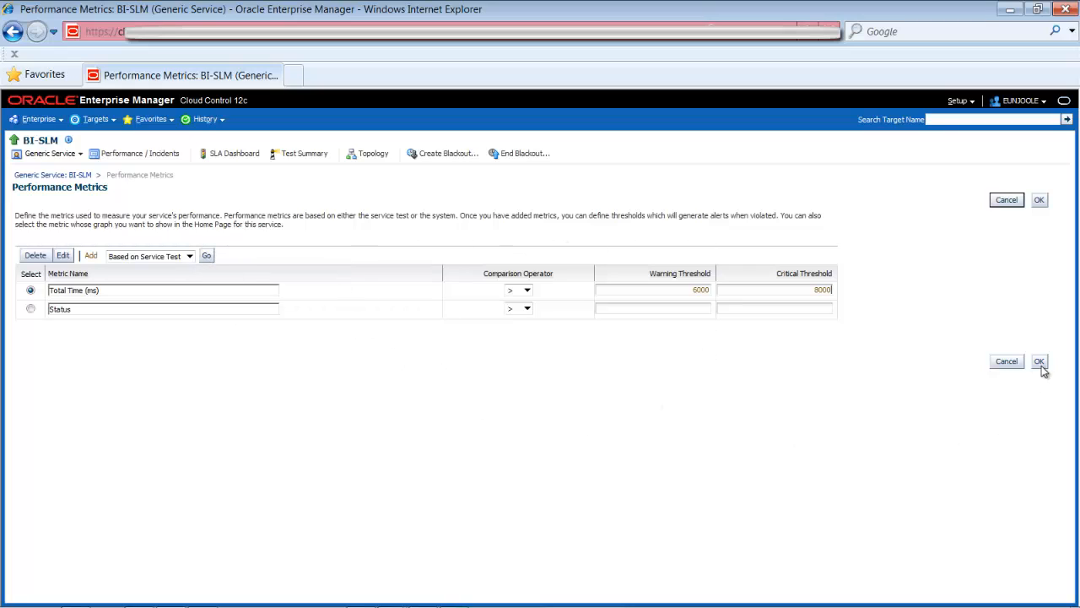
pyautogui.moveTo(1040, 361)
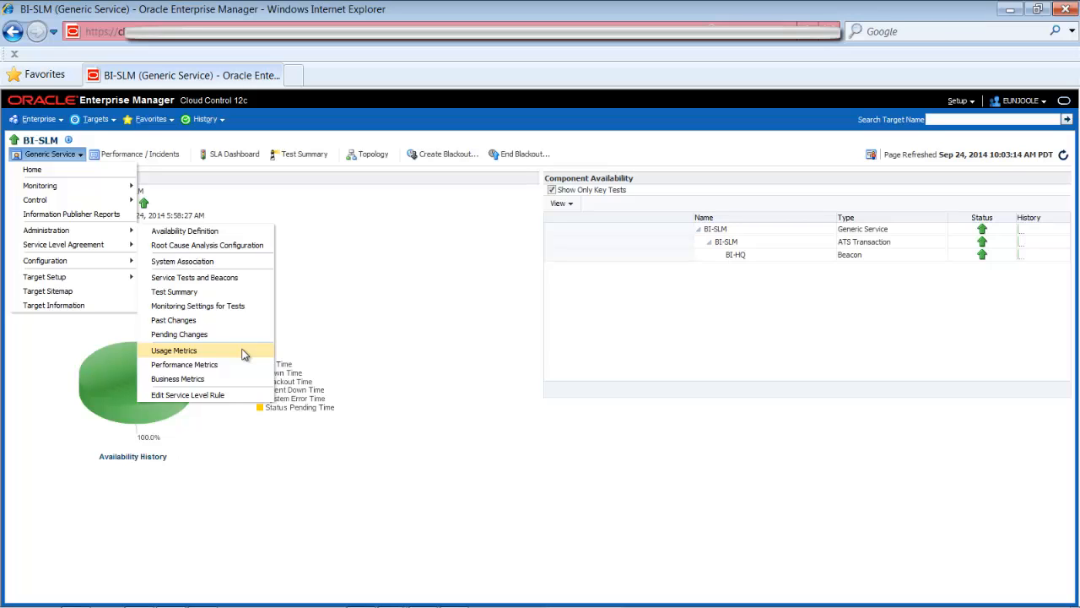
# View BI-SLM's empty Usage Metrics page, then go to its System Association settings.
pyautogui.click(174, 351)
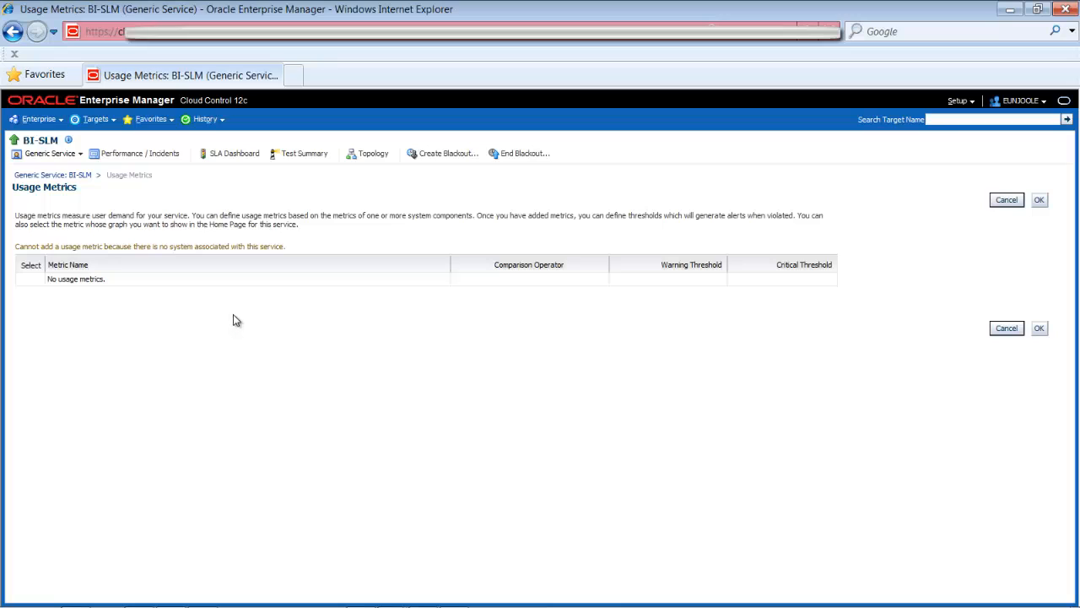
pyautogui.moveTo(55, 224)
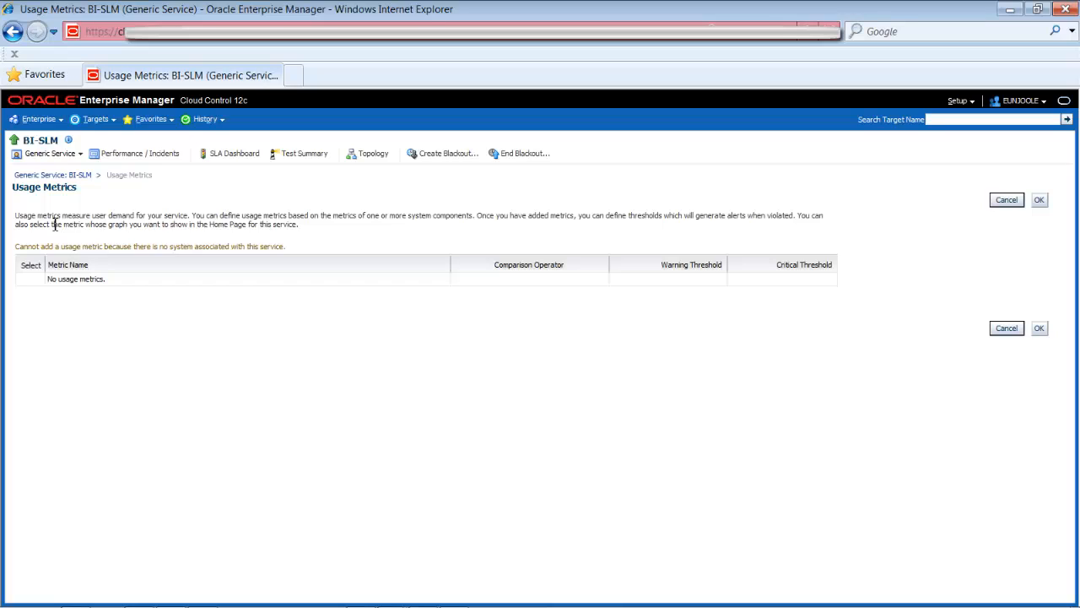
pyautogui.click(51, 152)
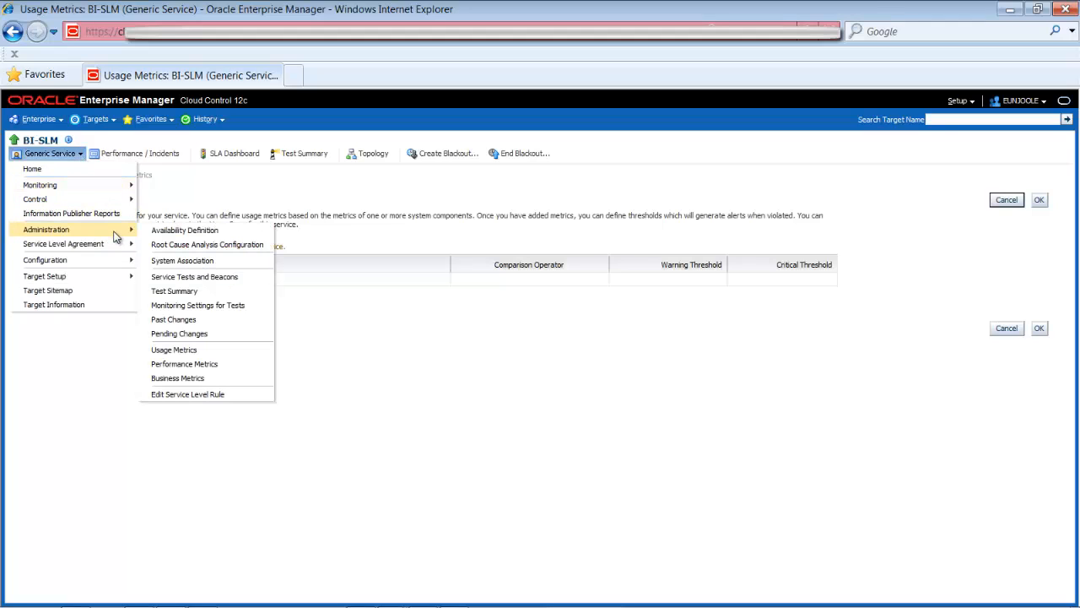
pyautogui.click(173, 349)
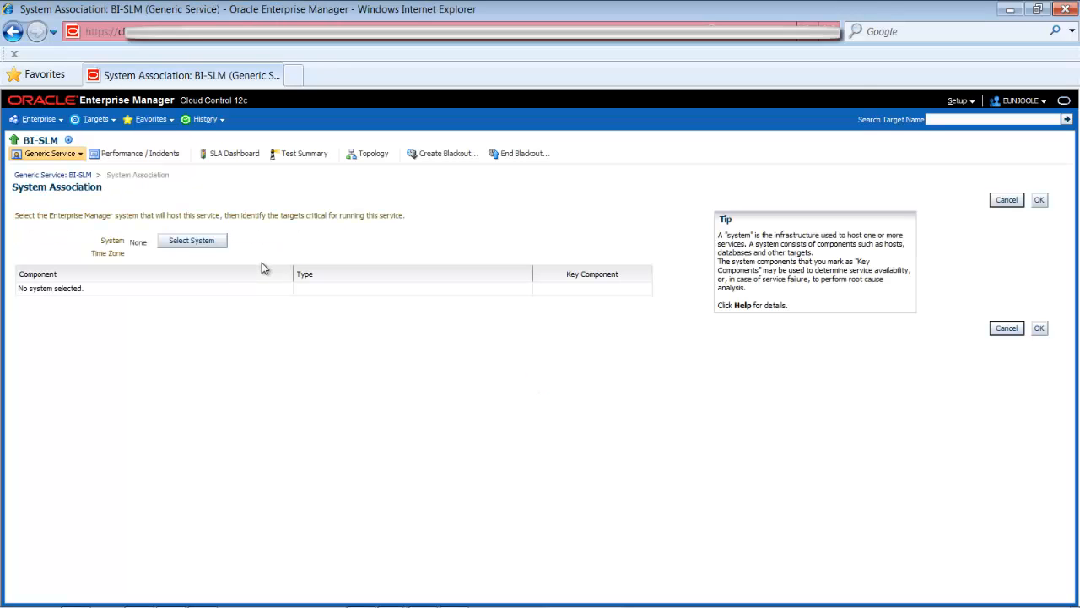
# Associate BI-SLM with the Farm01 Business Intelligence system.
pyautogui.click(192, 240)
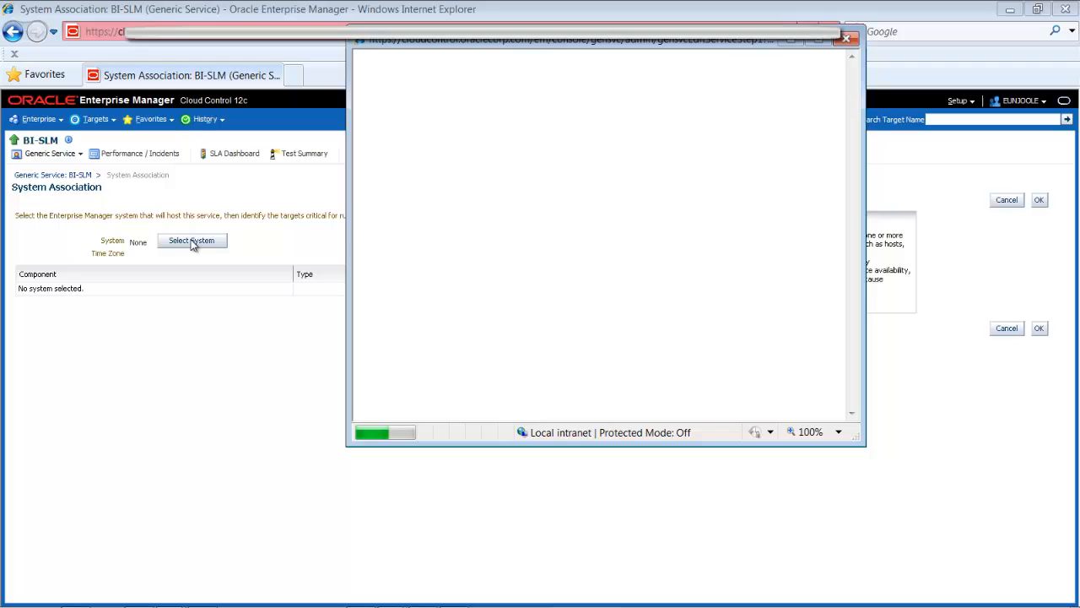
pyautogui.click(192, 241)
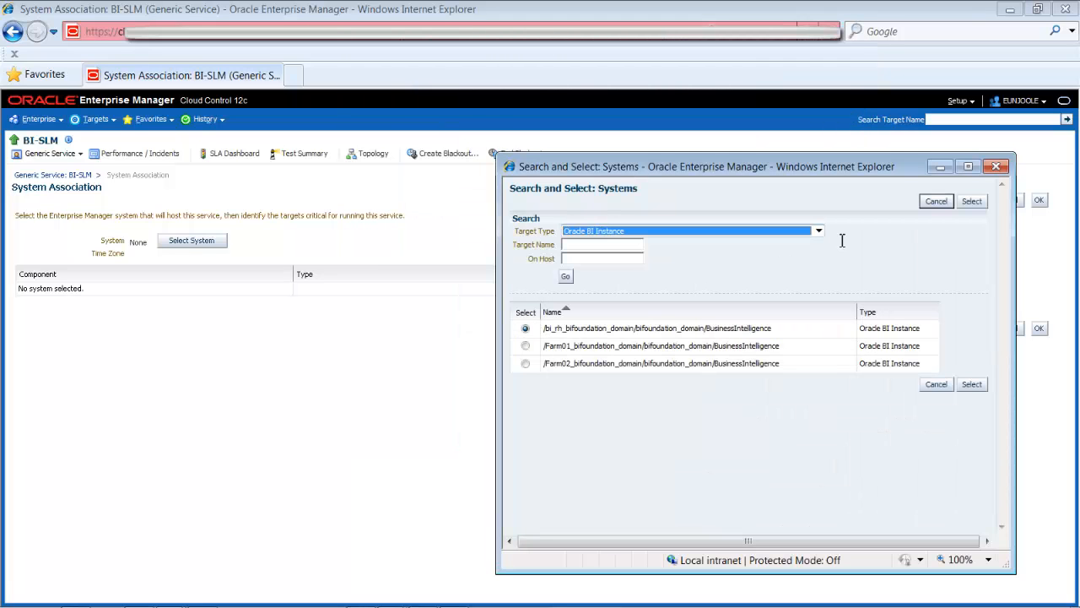
pyautogui.moveTo(817, 230)
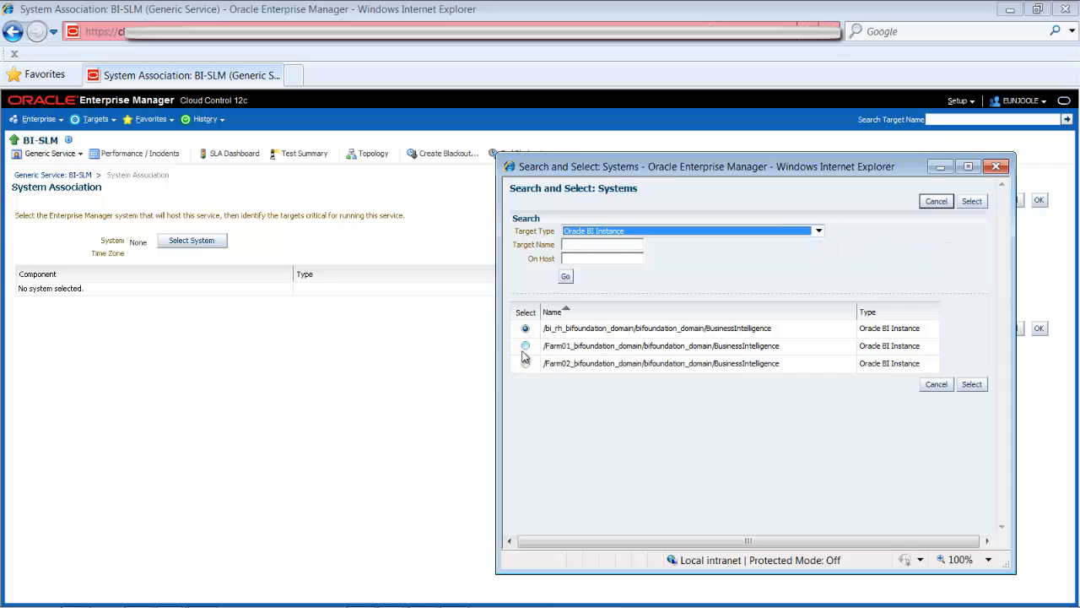
pyautogui.click(525, 346)
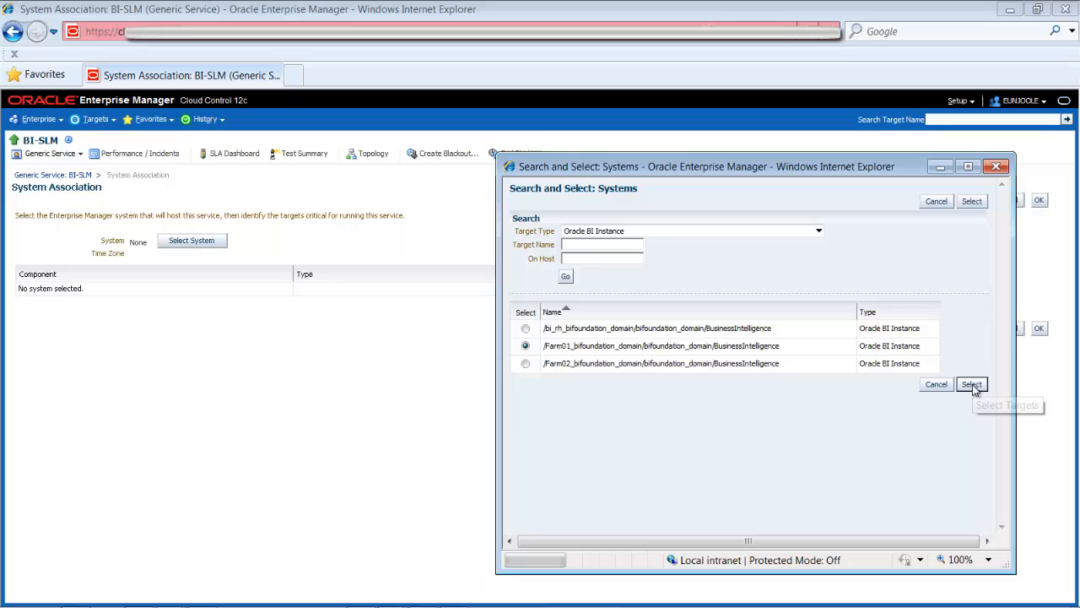
pyautogui.click(972, 384)
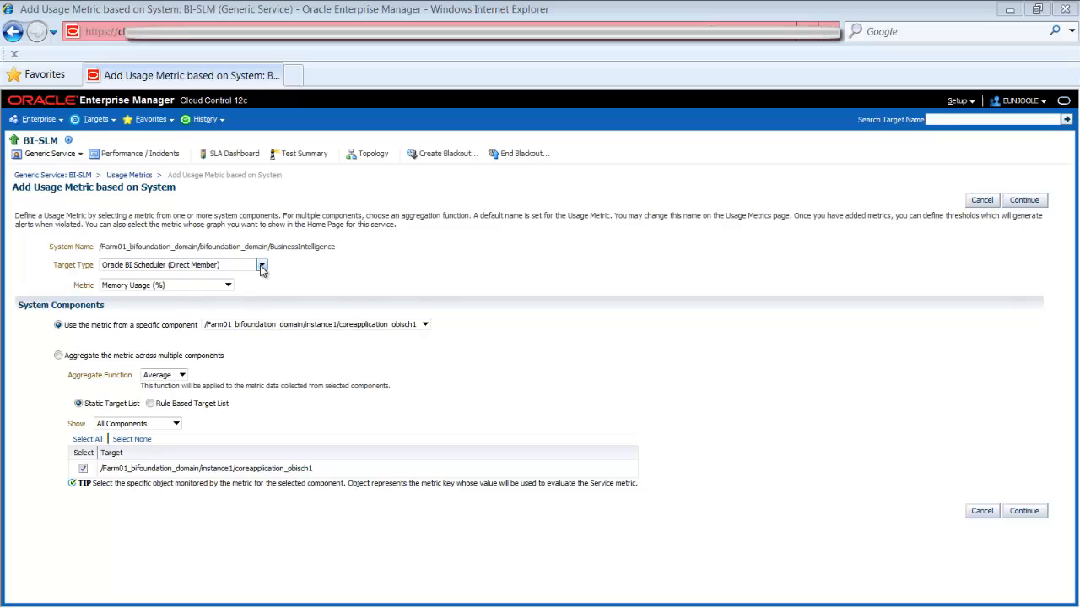
# Choose Oracle BI Server as target type and CPU Usage (%) as the usage metric.
pyautogui.click(262, 264)
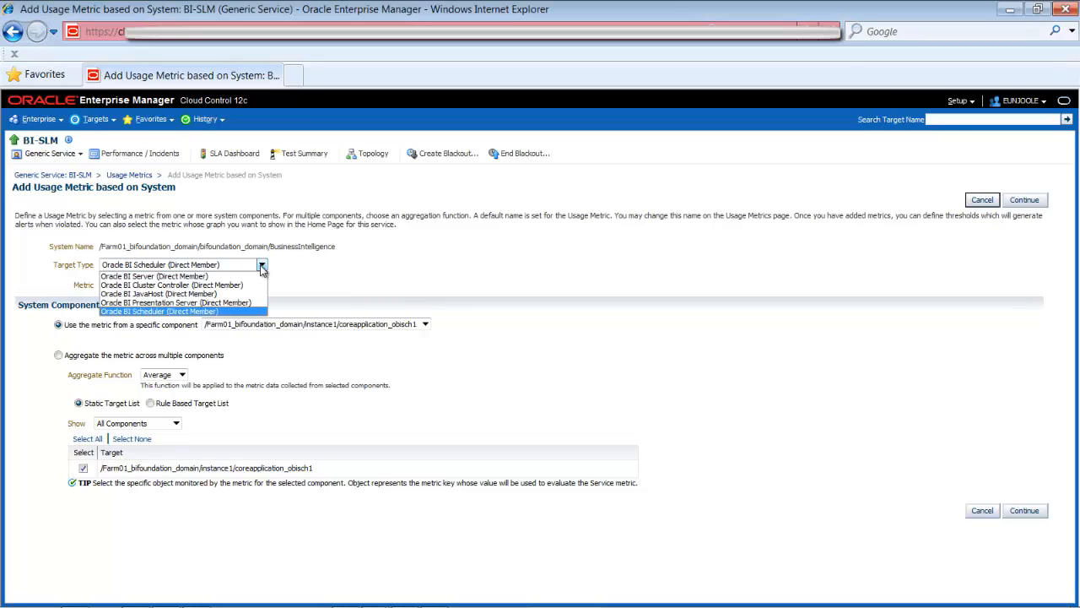
pyautogui.click(153, 276)
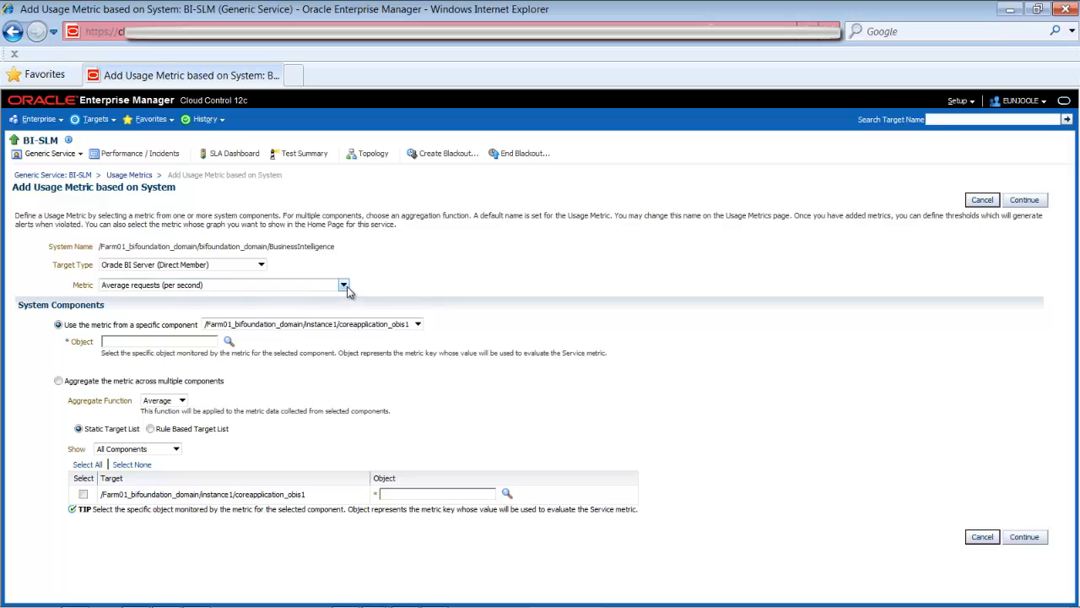
pyautogui.click(343, 284)
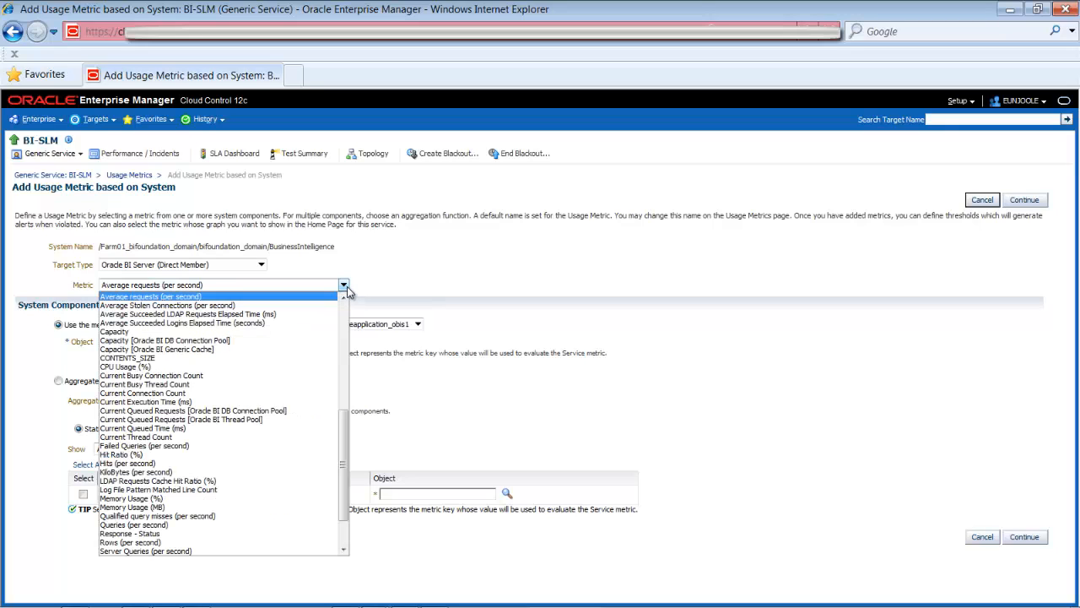
pyautogui.click(125, 367)
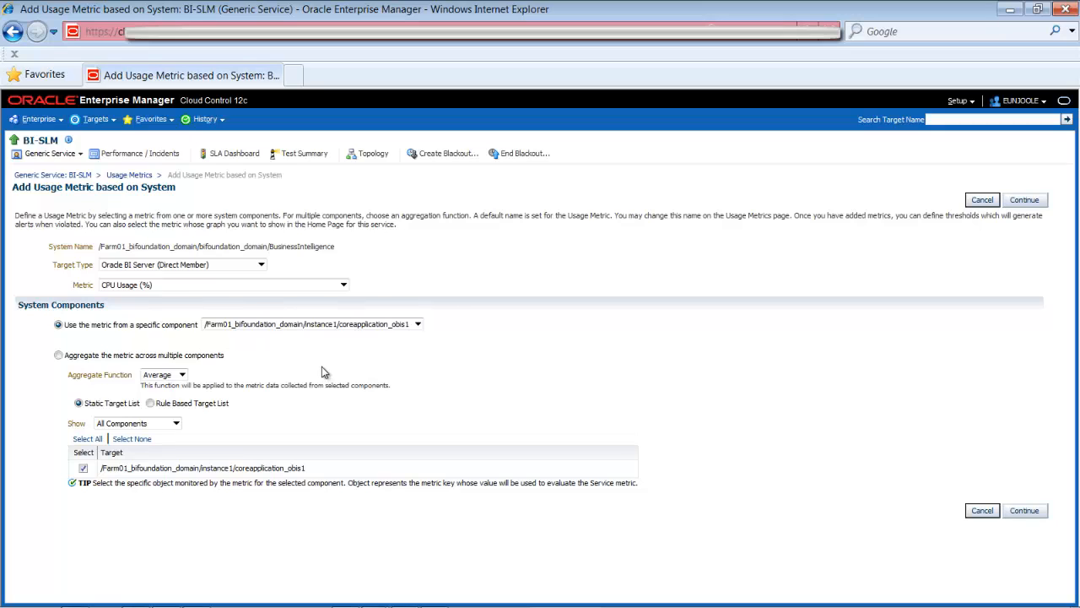
pyautogui.moveTo(147, 342)
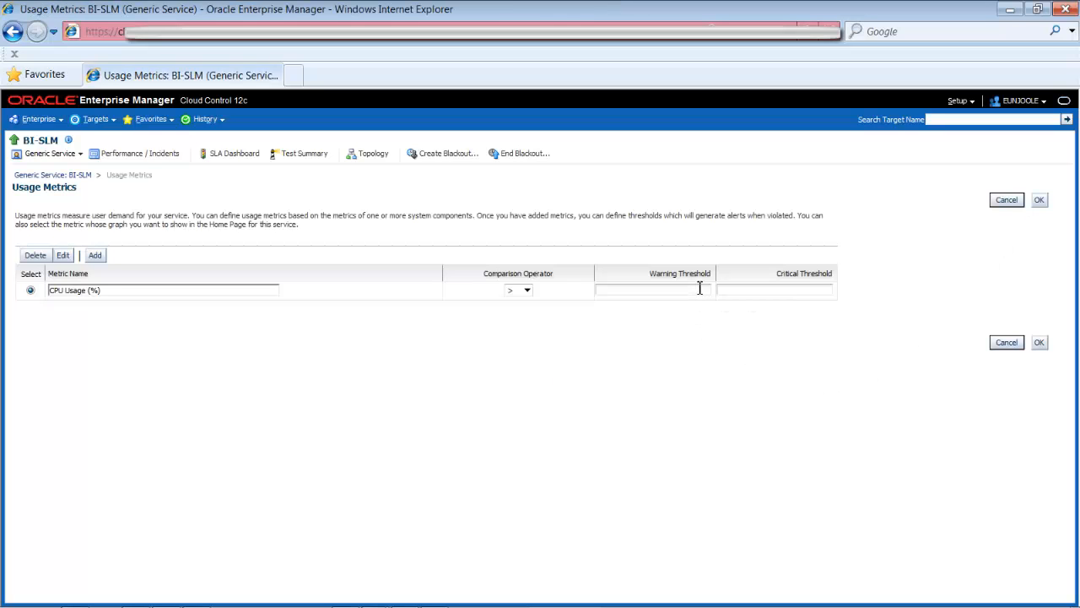
pyautogui.moveTo(699, 290)
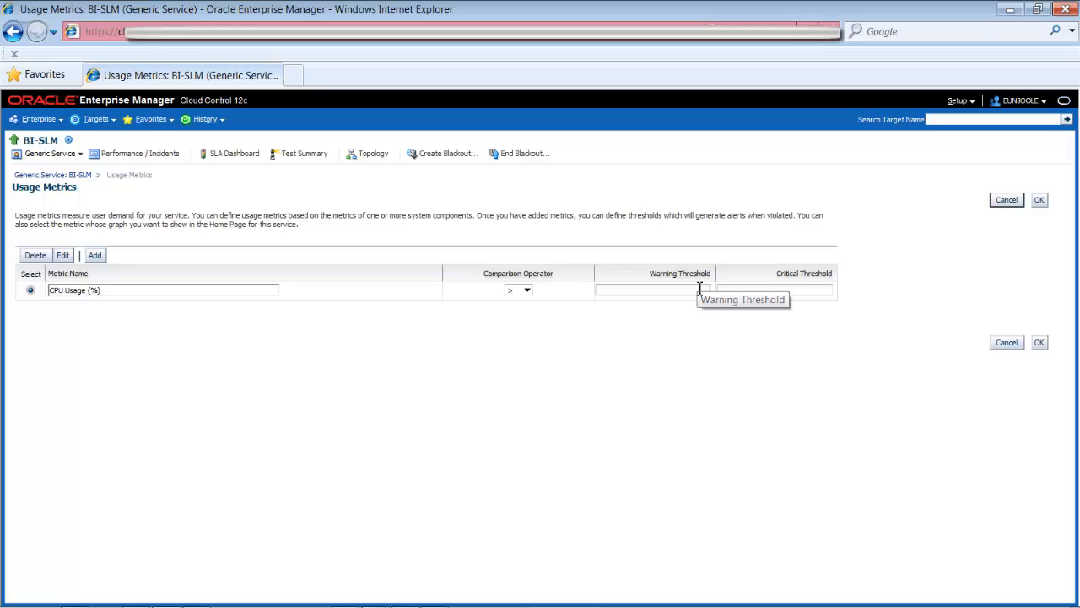
# Set CPU Usage (%) thresholds to warning 80 and critical 90, then add Memory Usage (%).
pyautogui.write('80')
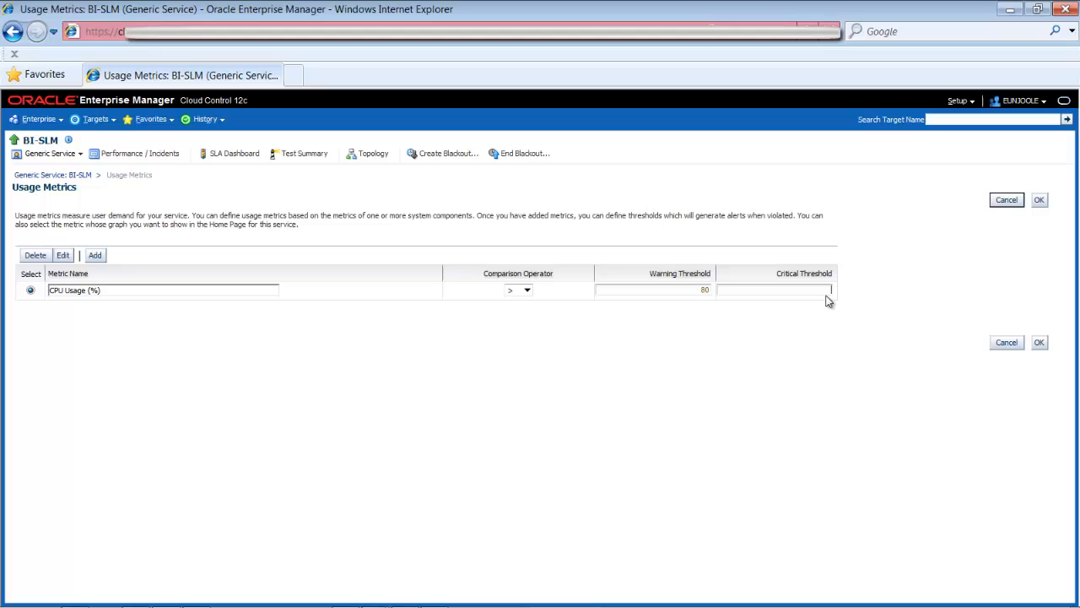
pyautogui.write('90')
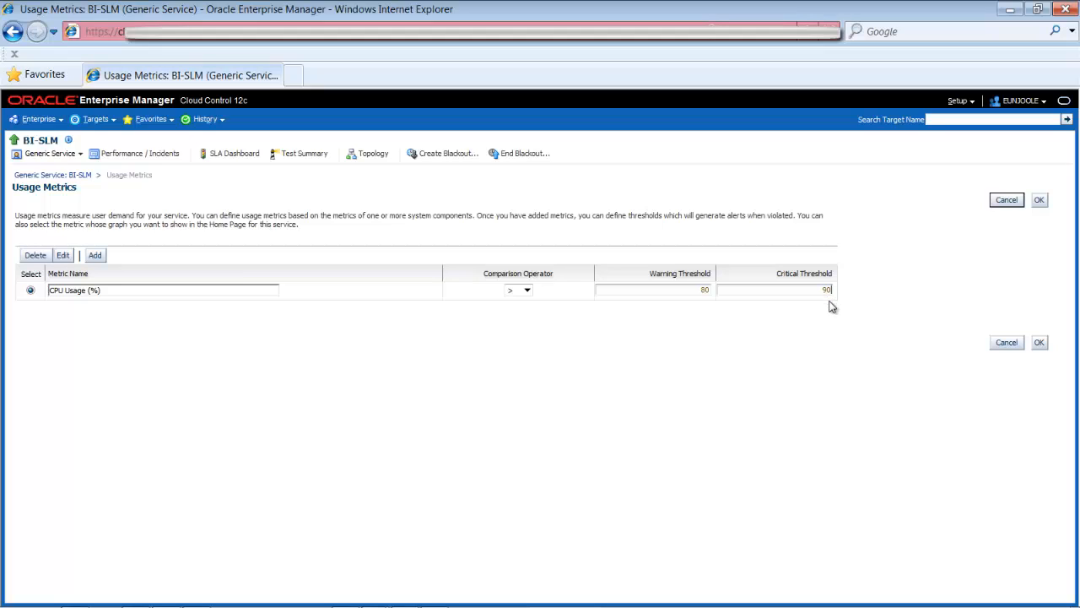
pyautogui.moveTo(90, 289)
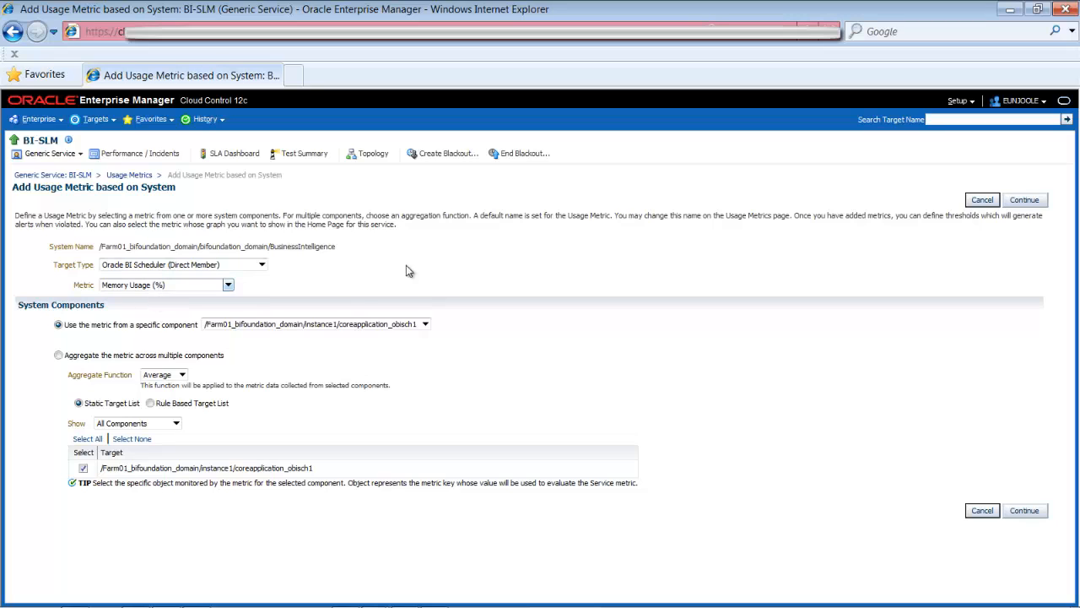
pyautogui.click(1024, 199)
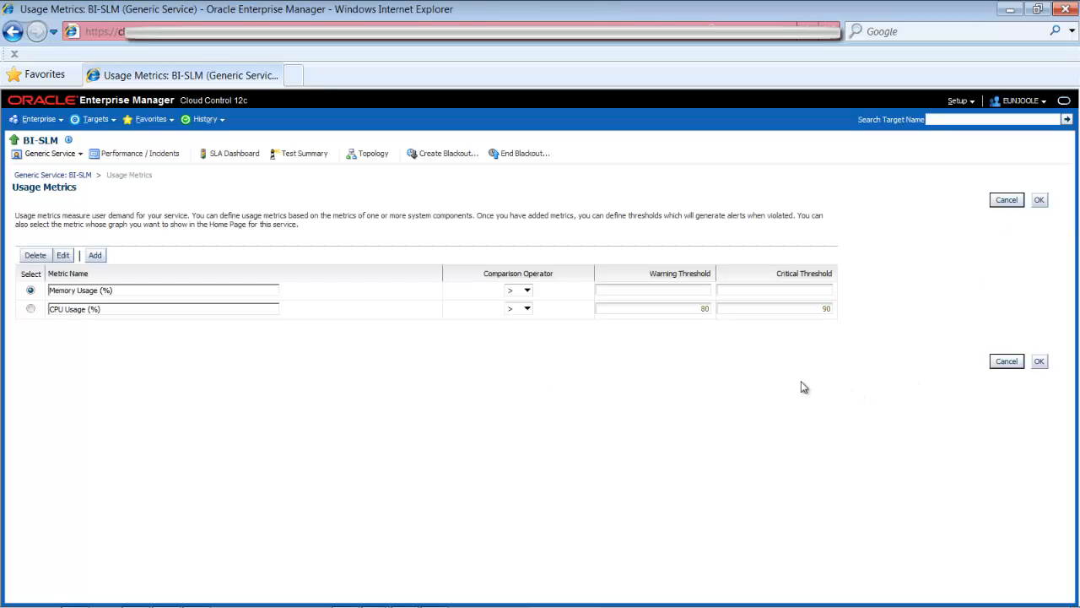
pyautogui.moveTo(699, 291)
pyautogui.write('80')
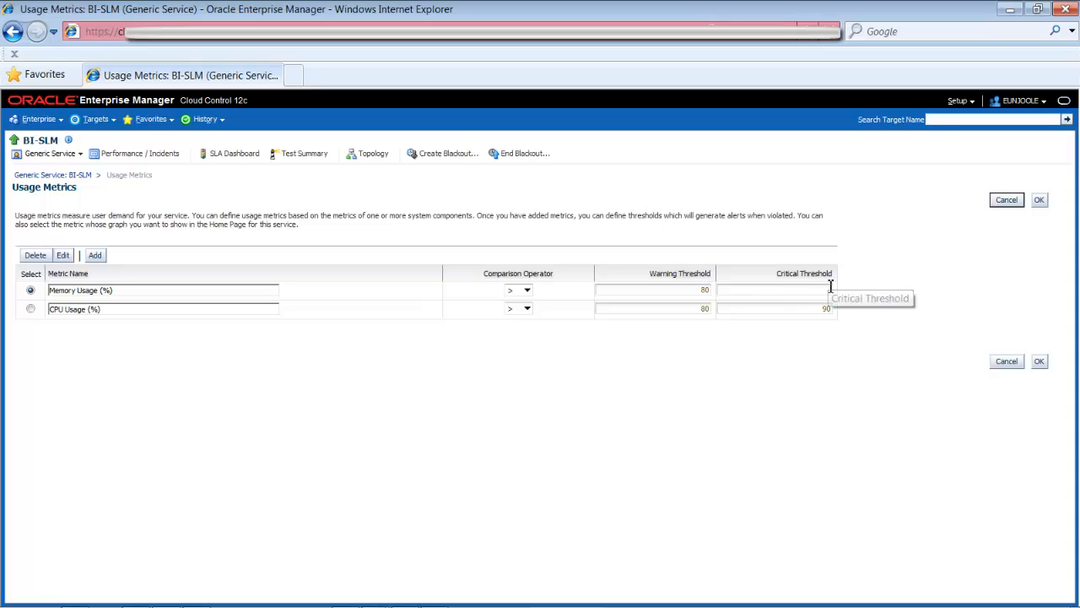
# Set Memory Usage (%) thresholds to 80 and 90 and save the usage metrics.
pyautogui.write('90')
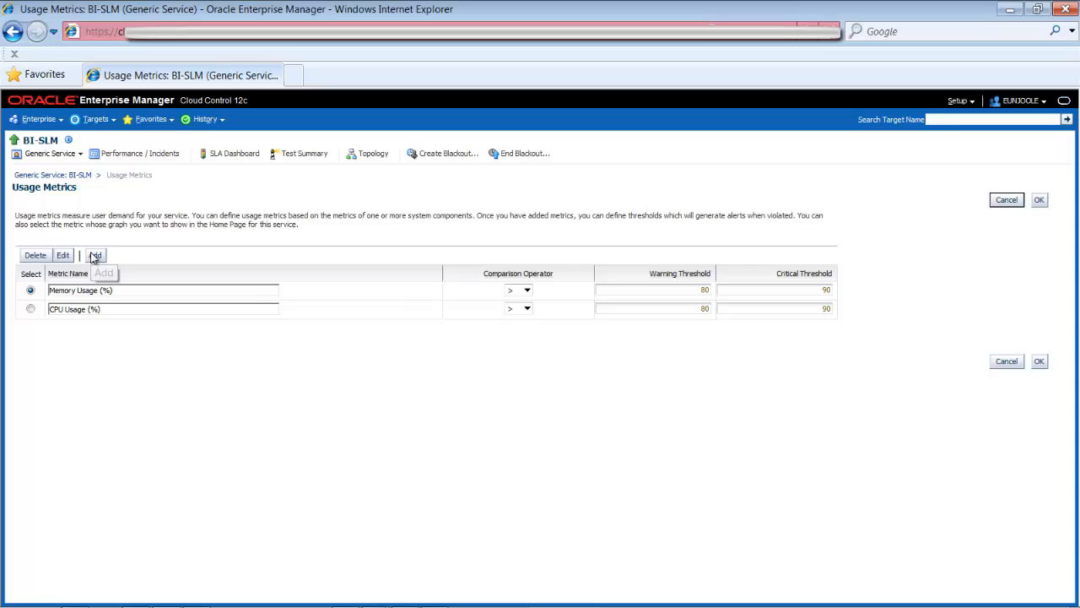
pyautogui.moveTo(437, 411)
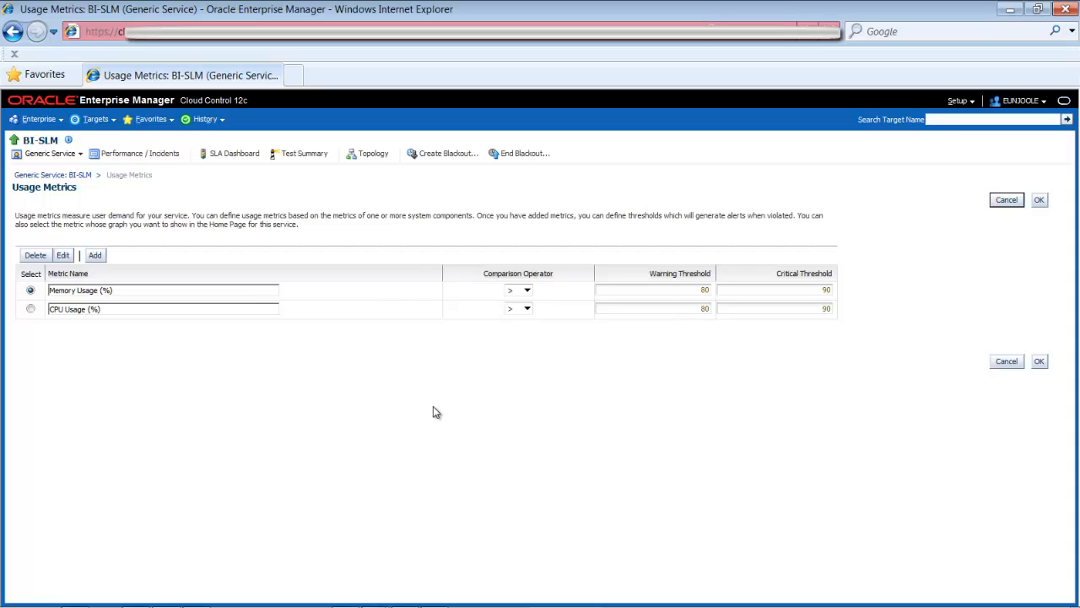
pyautogui.moveTo(1039, 362)
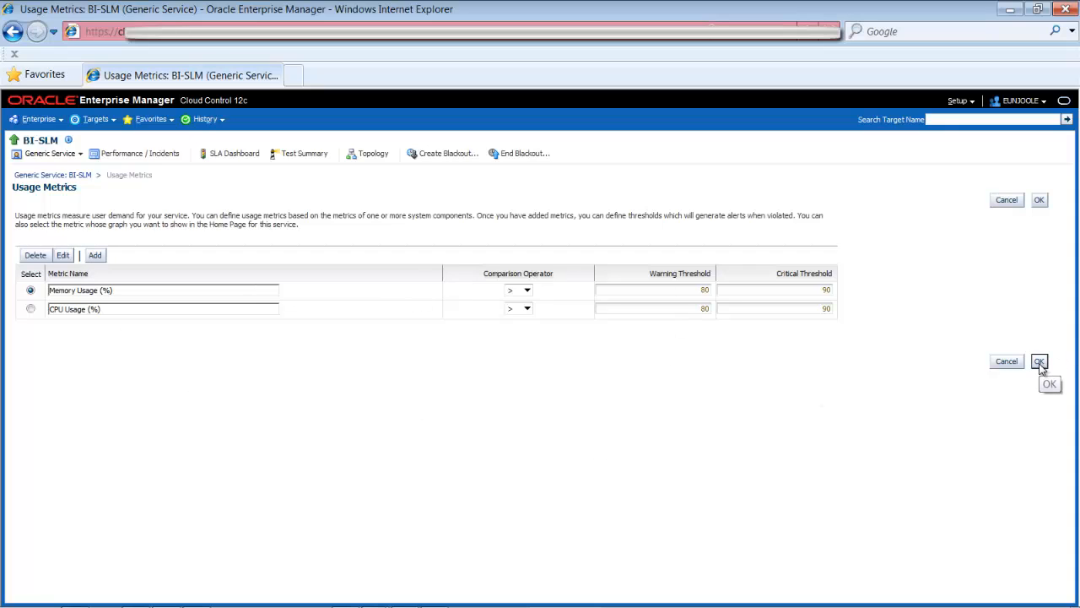
pyautogui.click(1038, 362)
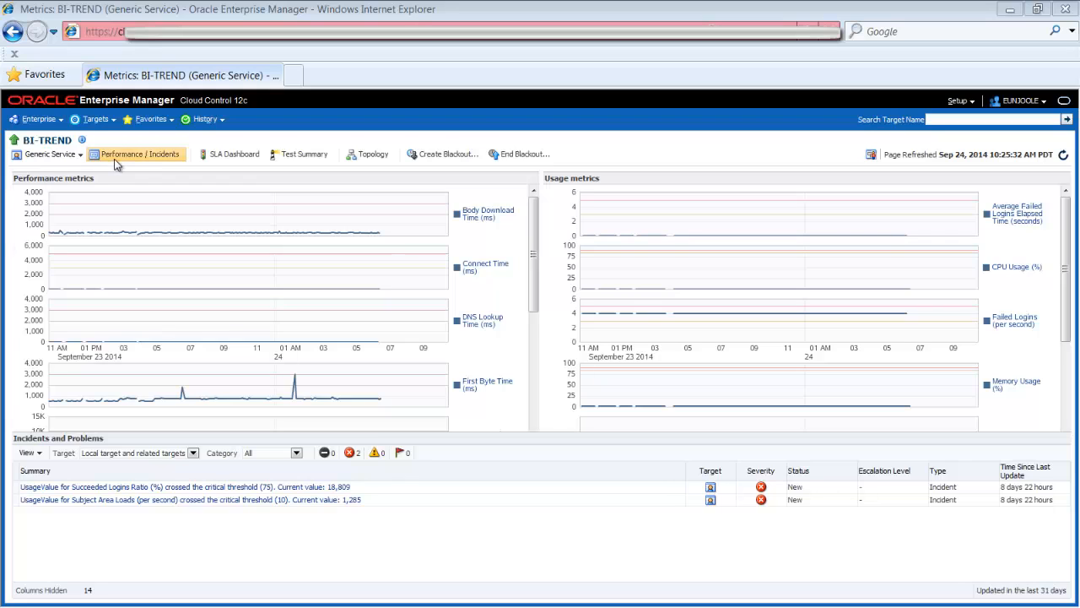
pyautogui.moveTo(902, 363)
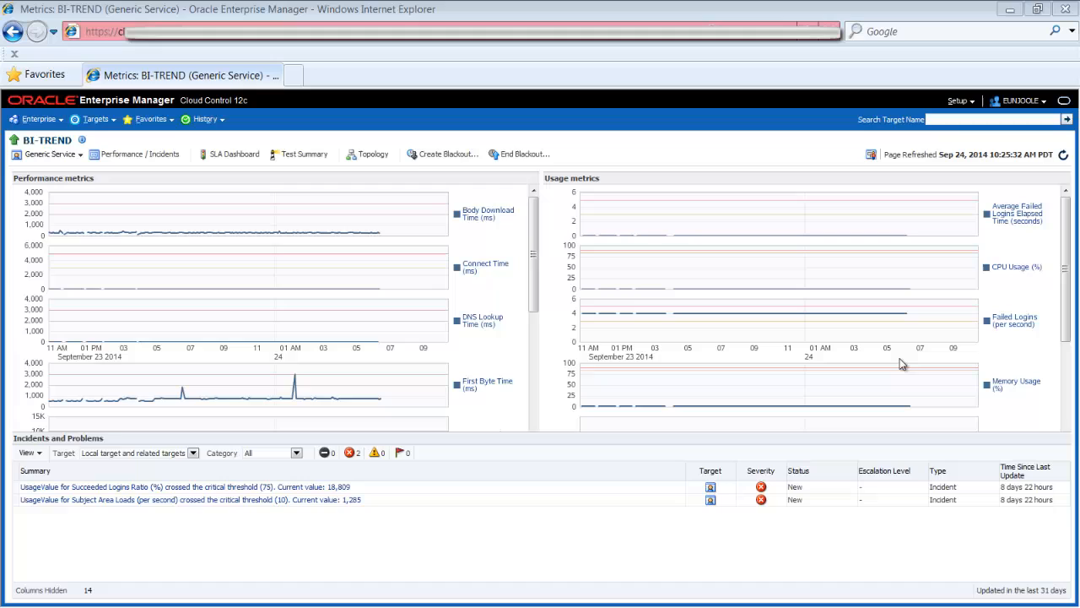
pyautogui.moveTo(905, 360)
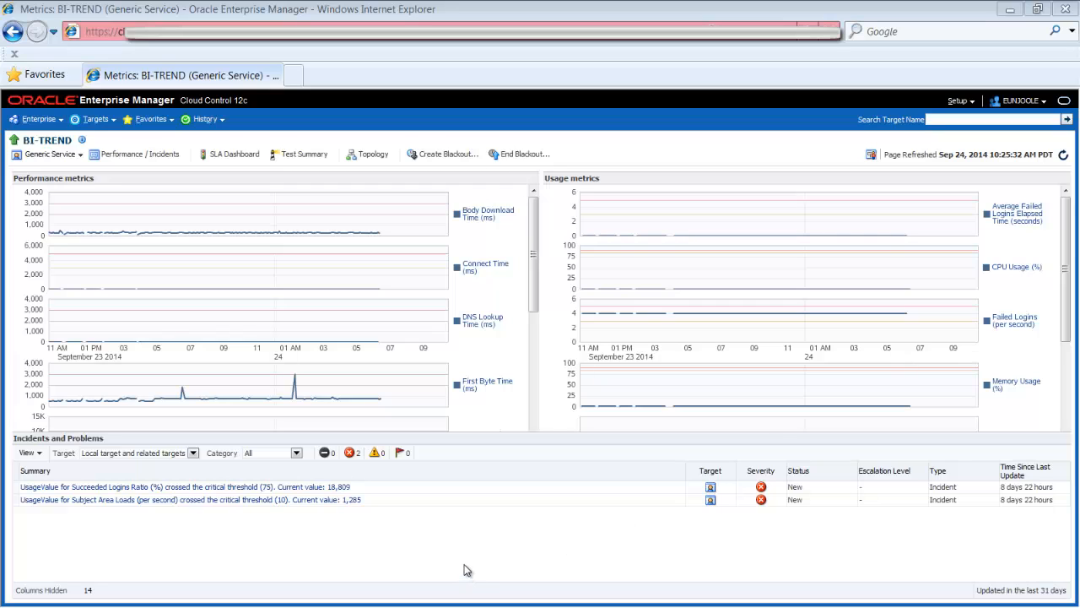
pyautogui.moveTo(261, 554)
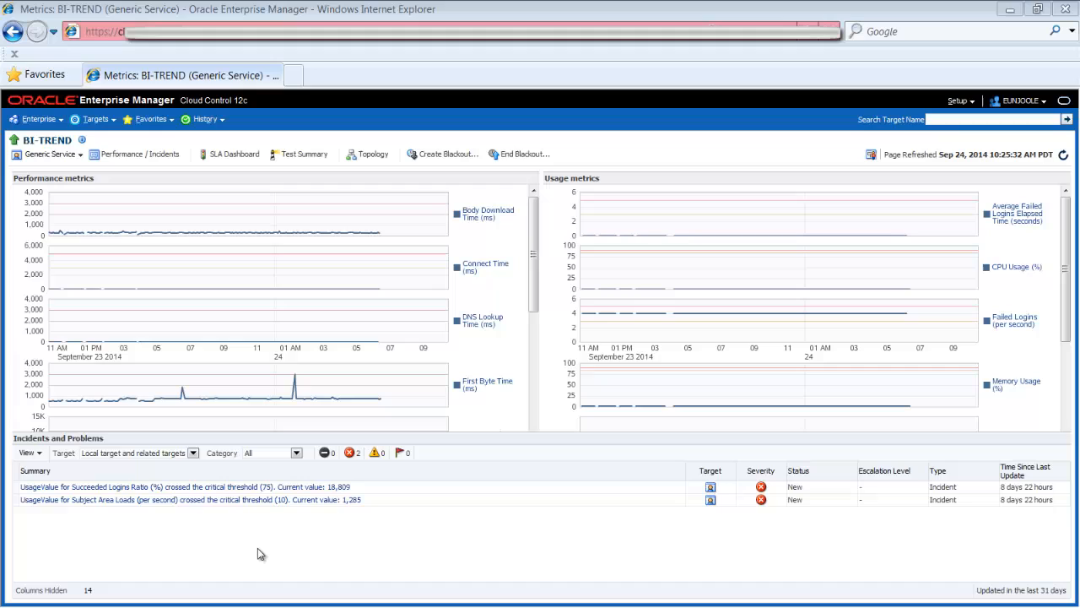